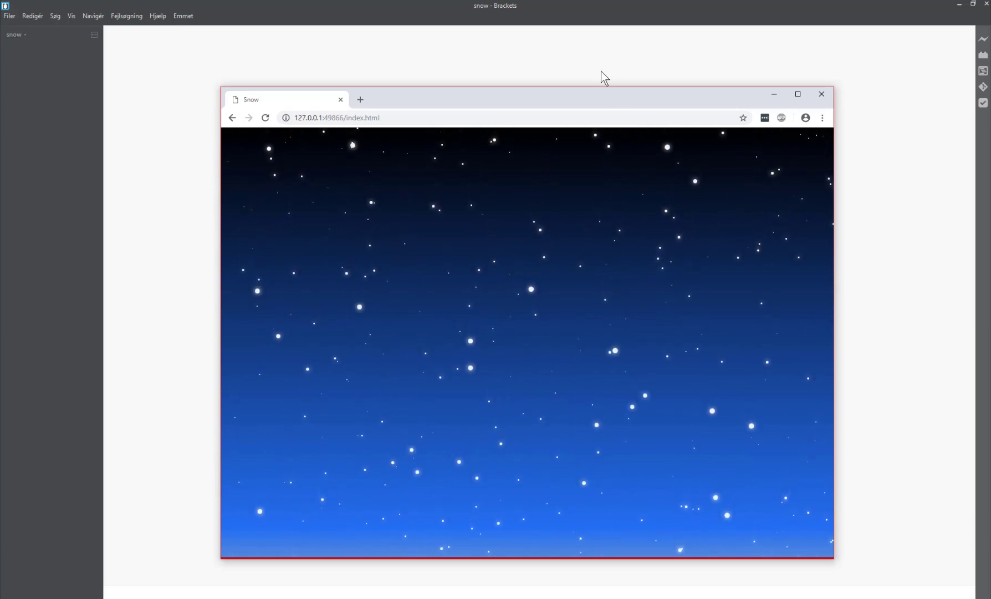
mouse_move(592, 69)
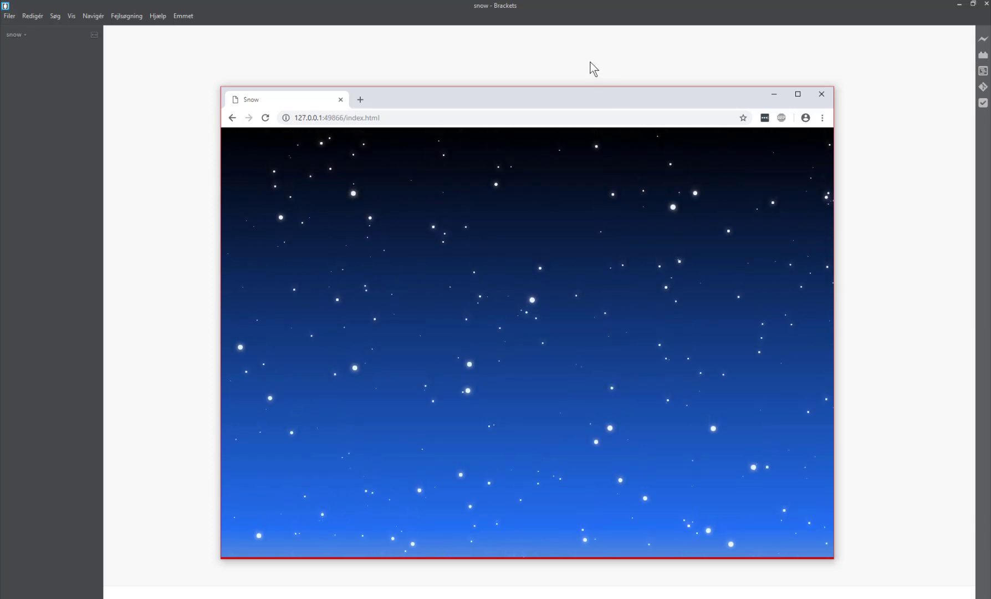
Step: Close the finished snow page preview window, leaving the empty snow project in Brackets
left_click(820, 95)
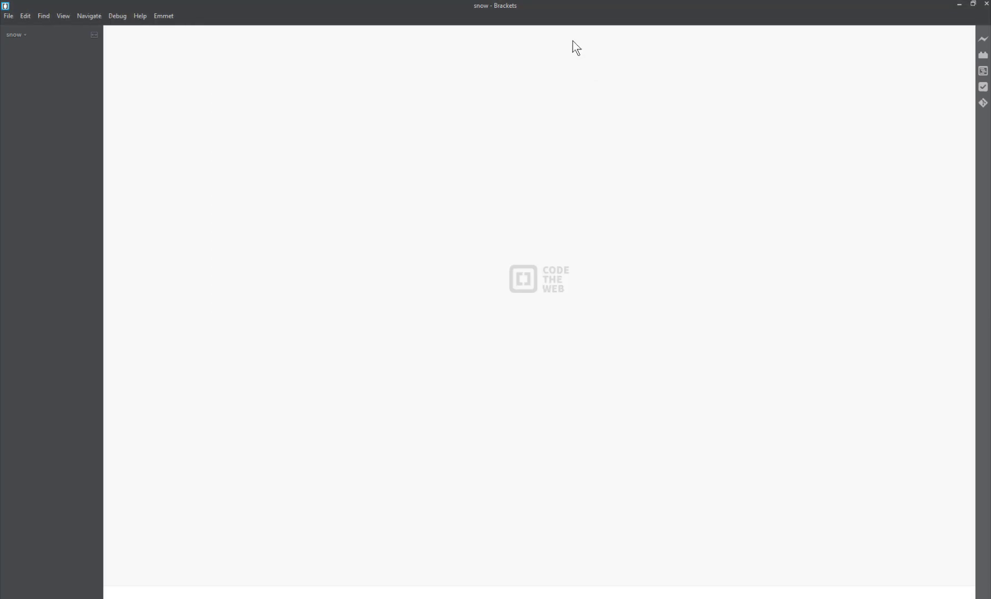
mouse_move(17, 51)
type("index.h")
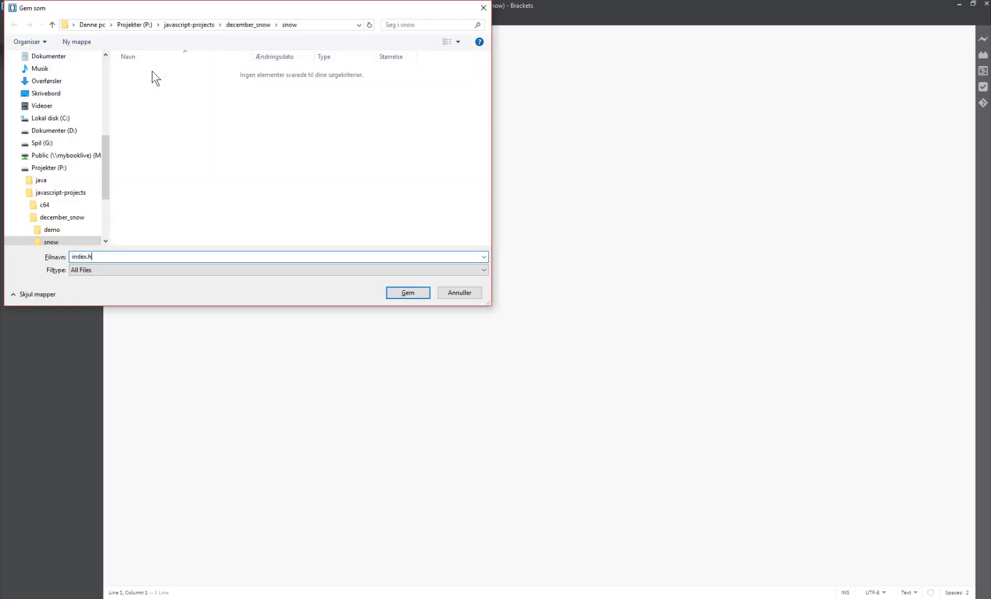
Step: Create and save the empty files index.html, snow.css and snow.js in the snow folder
left_click(408, 293)
type("snow")
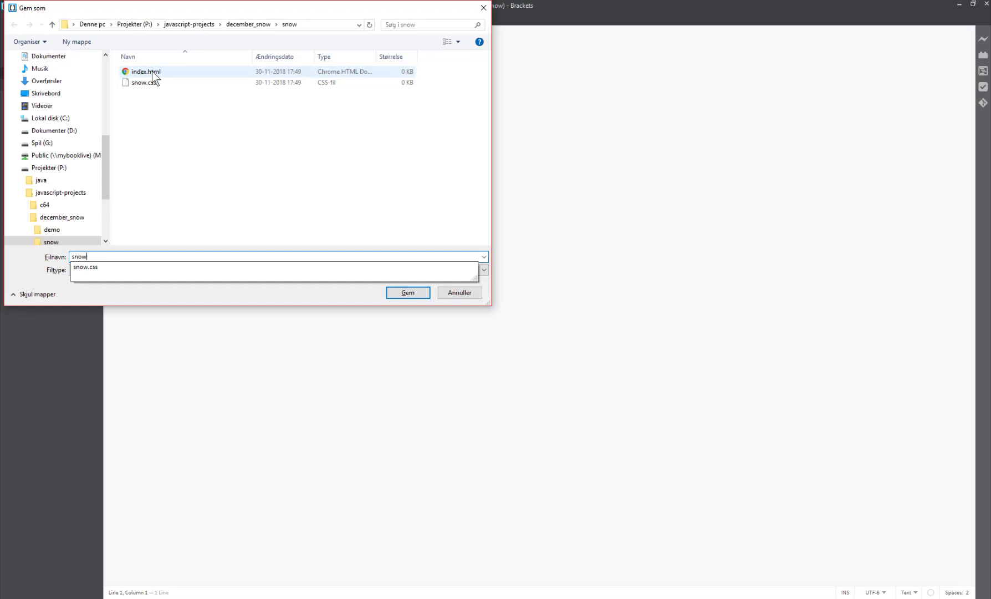
left_click(408, 293)
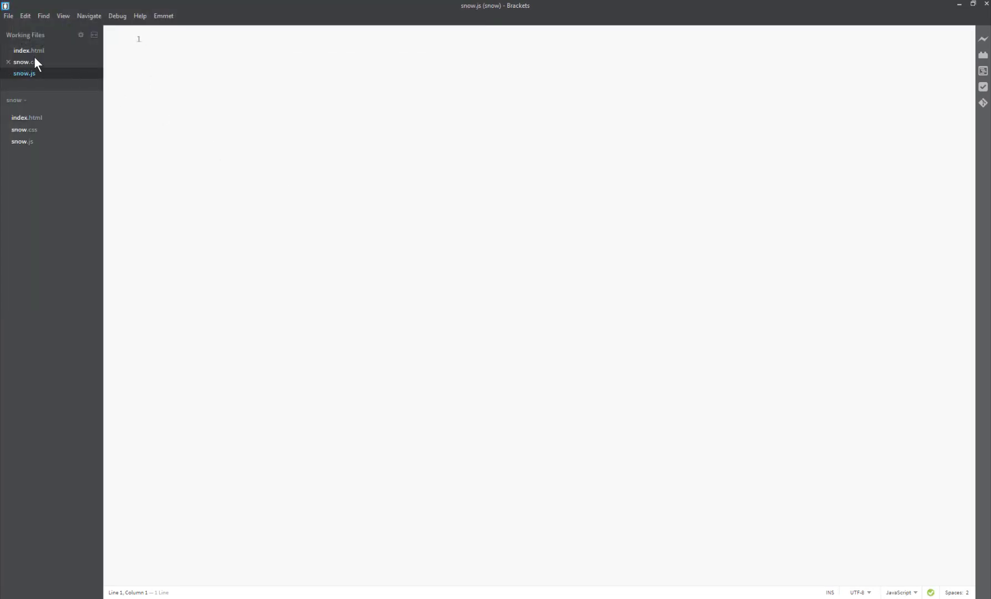
Step: Fill index.html with an HTML skeleton titled Snow! linking snow.css and snow.js, and save it
left_click(25, 50)
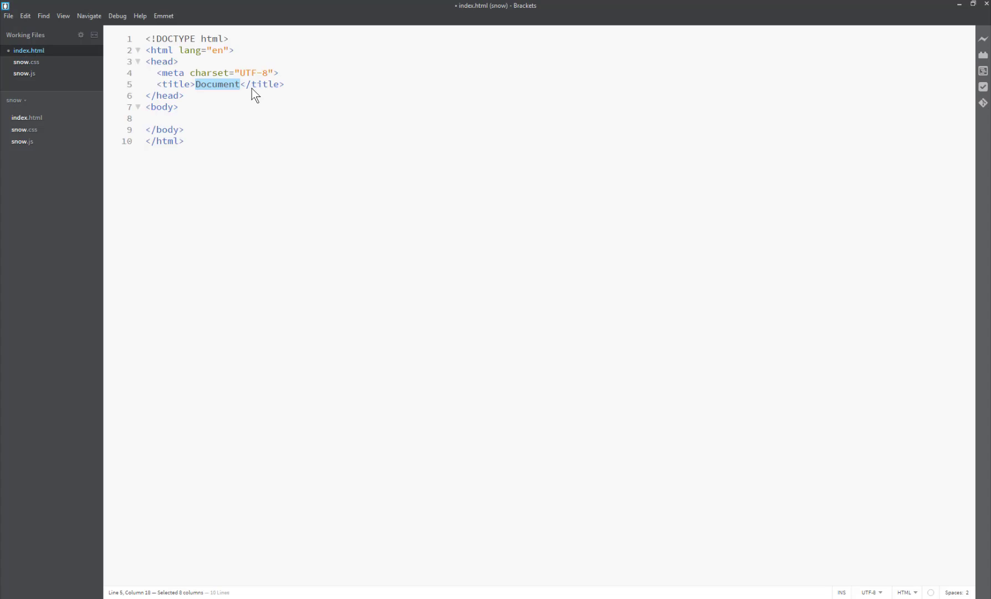
type("<")
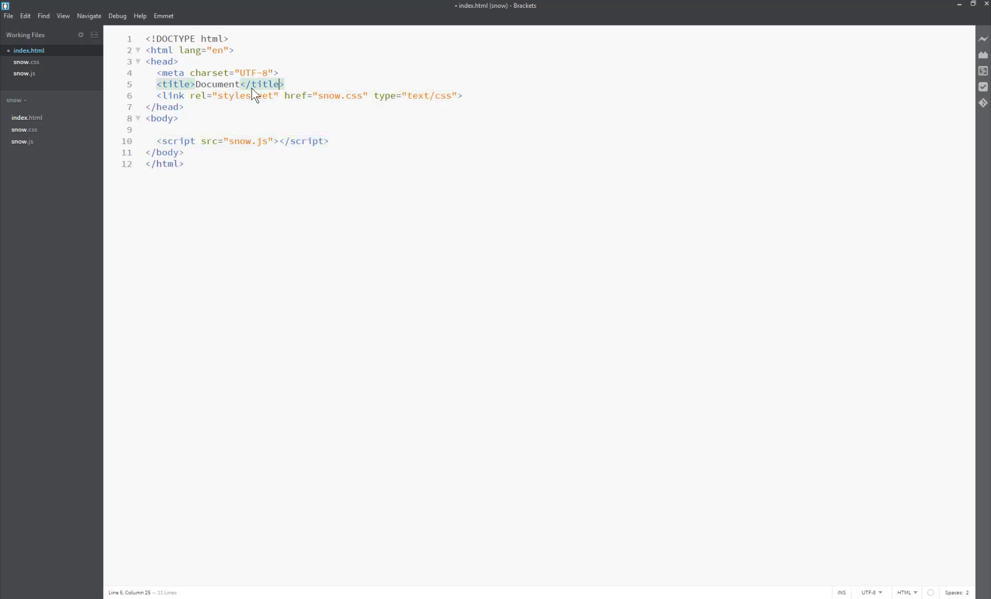
type("Snow!")
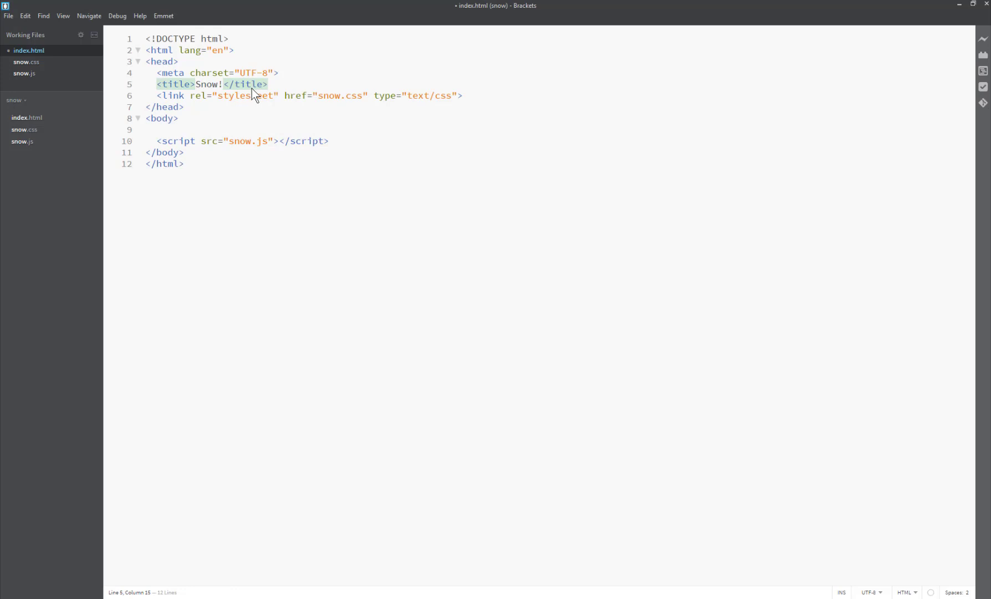
key("ctrl+s")
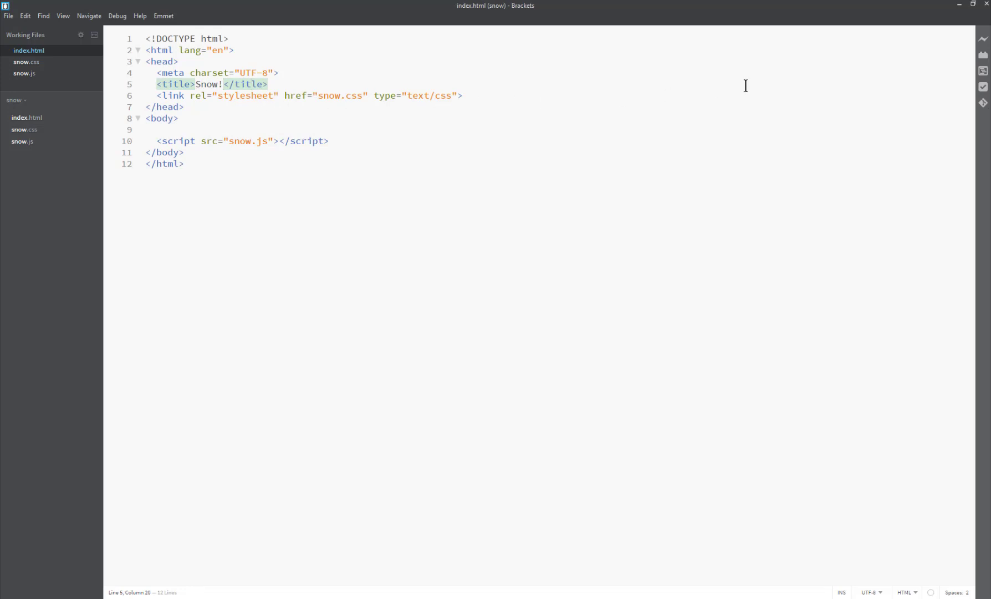
Step: Start a live preview of index.html in Chrome beside the editor
left_click(982, 38)
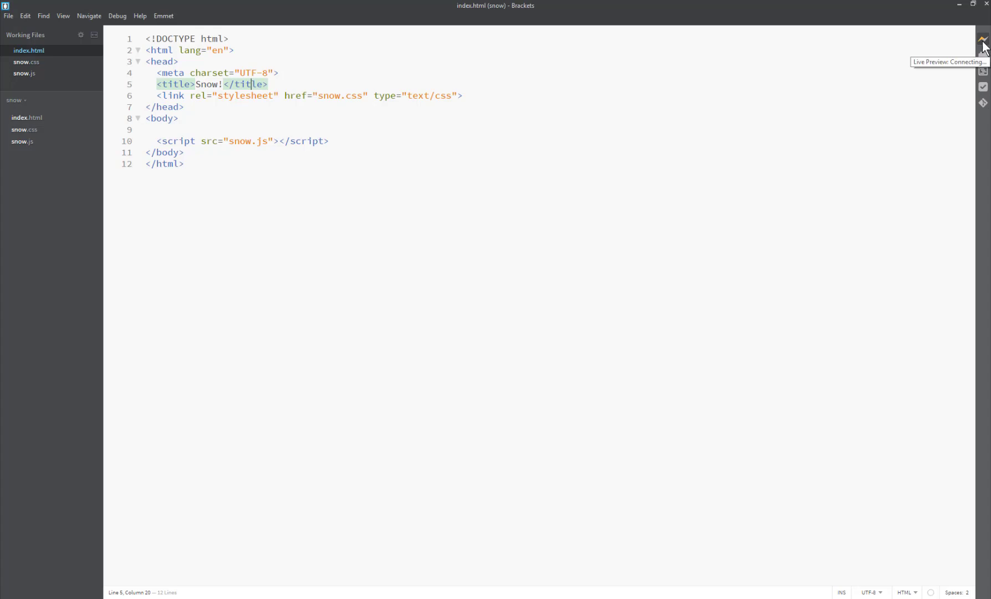
left_click(982, 38)
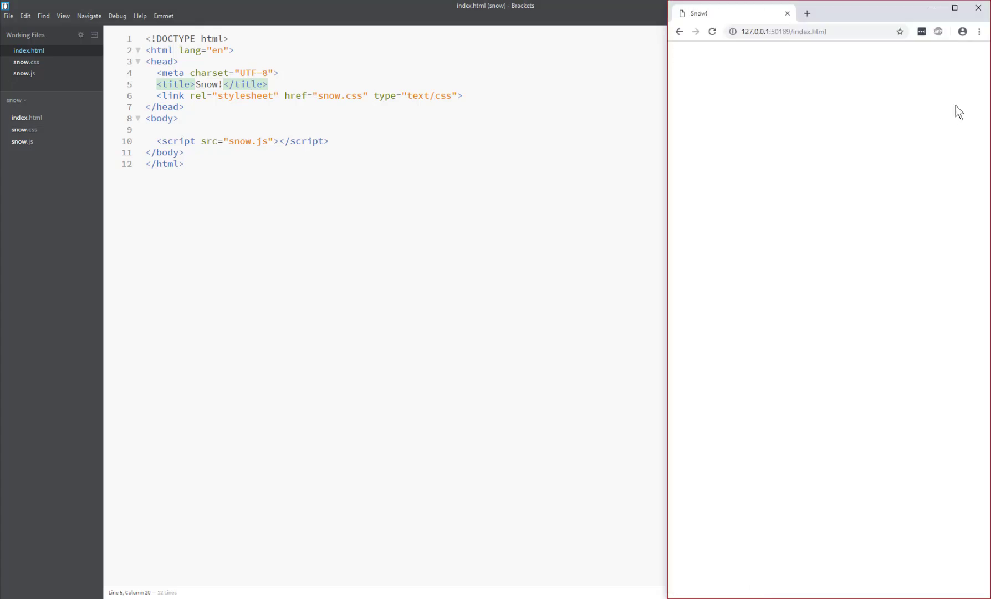
mouse_move(800, 96)
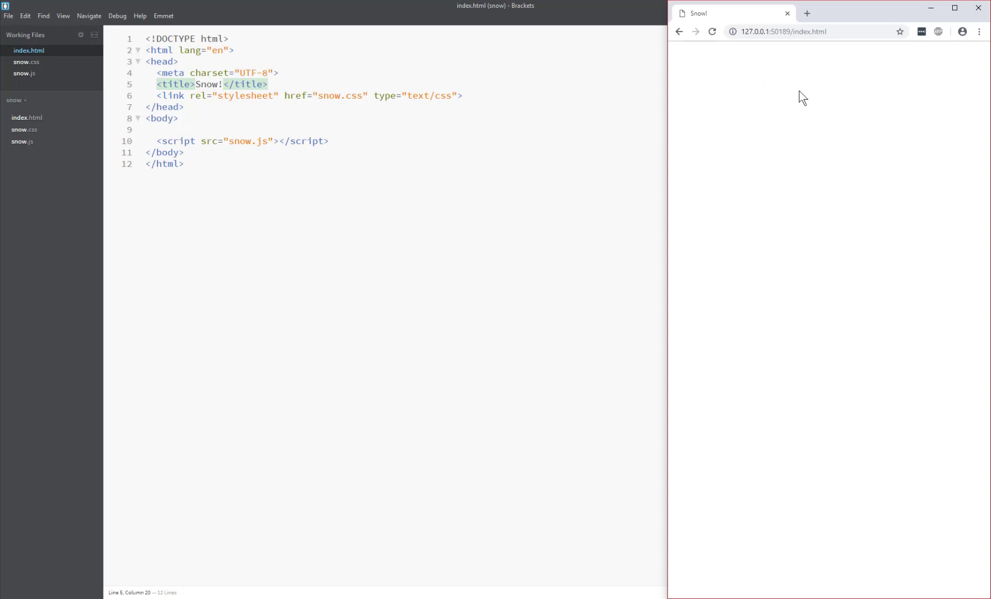
mouse_move(798, 125)
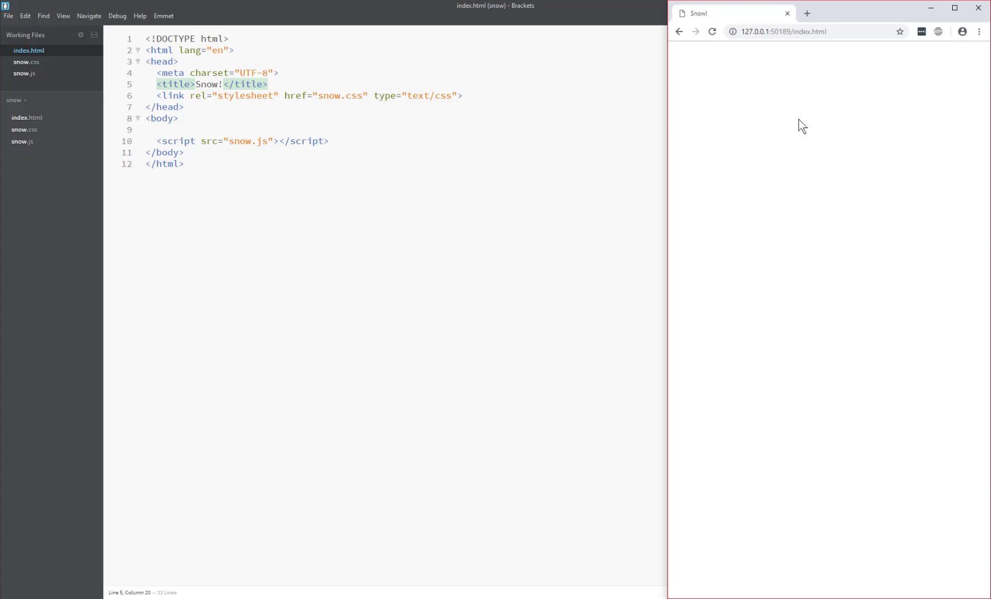
mouse_move(866, 14)
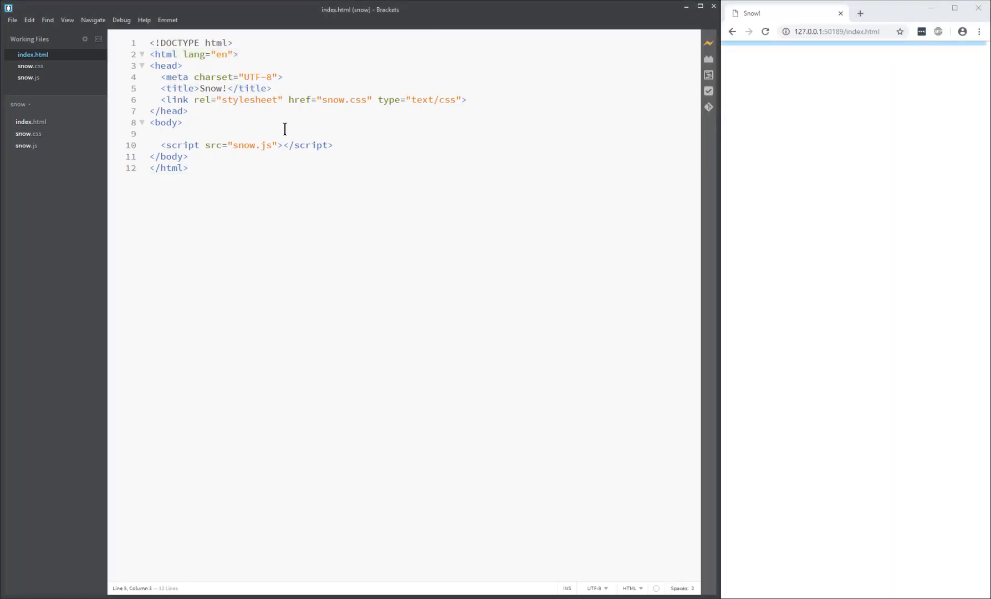
Step: Add a div with id nightsky to the body and bring up its CSS rules inline
type("#nightsky\"></div>")
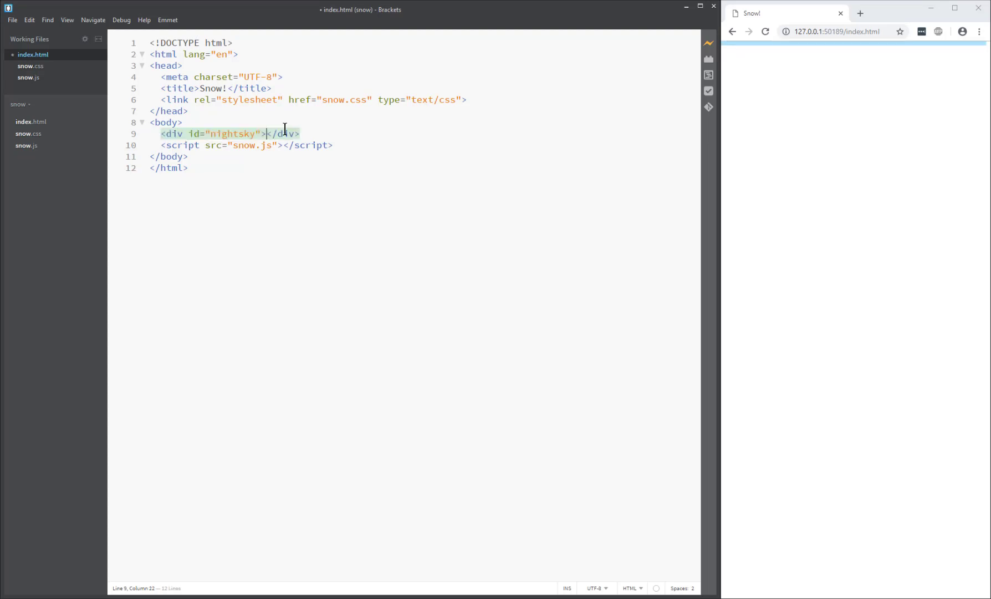
mouse_move(230, 133)
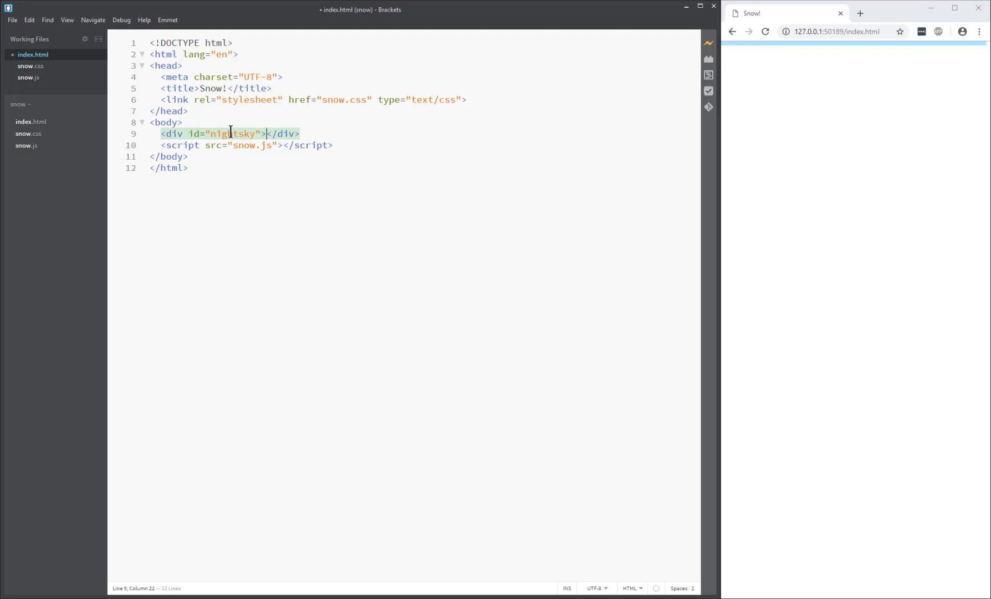
left_click(229, 133)
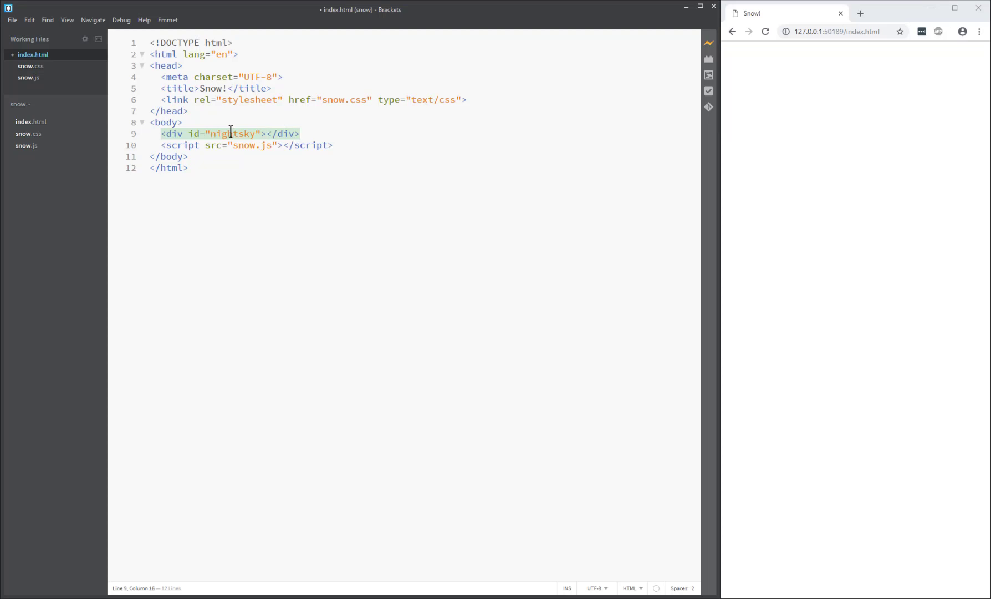
left_click(231, 135)
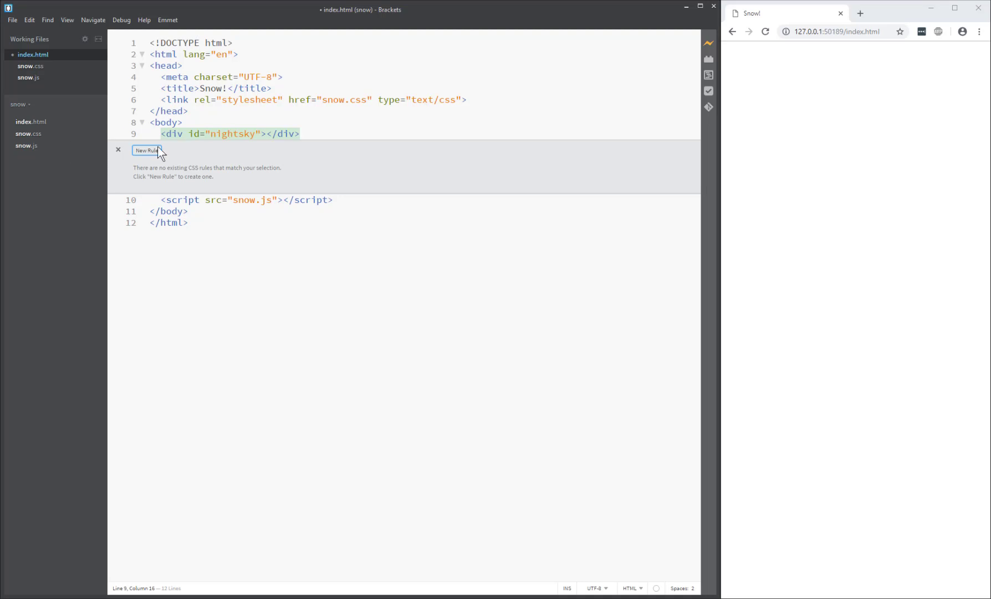
Step: Give #nightsky a blue background with 100vw width and 100vh height, and start a body rule
left_click(146, 150)
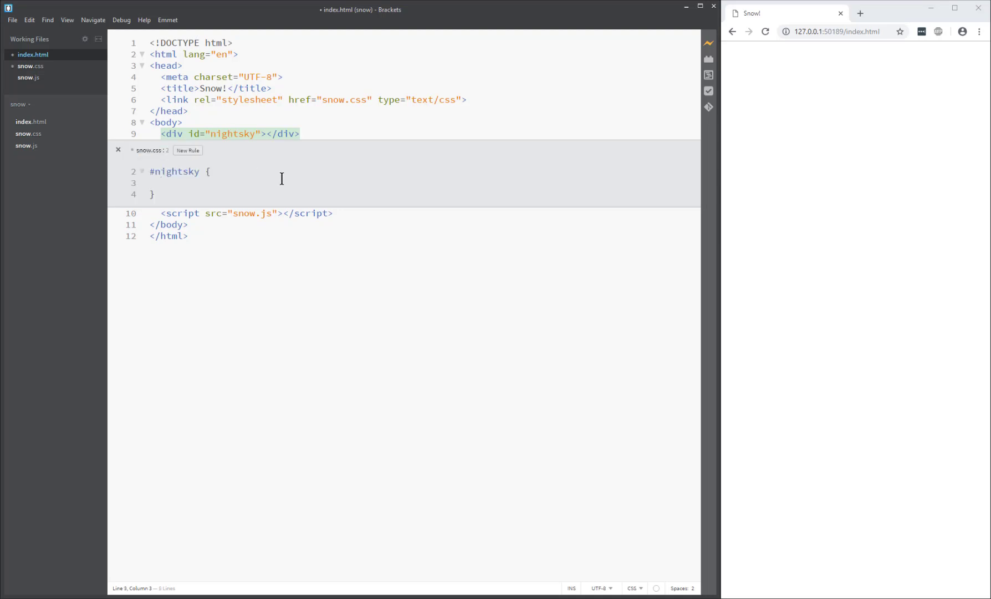
type("backco")
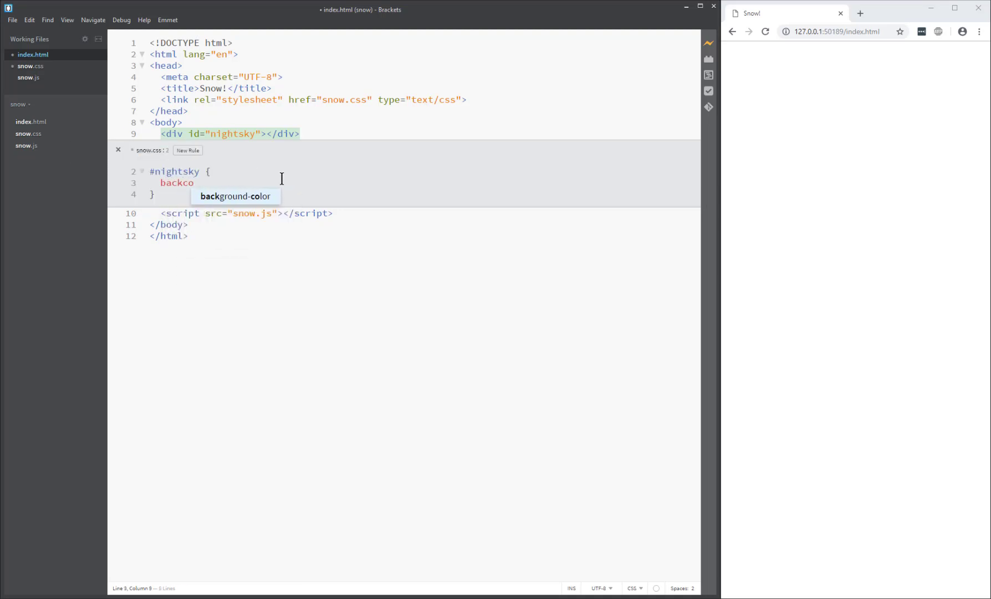
type("background-color: blue;")
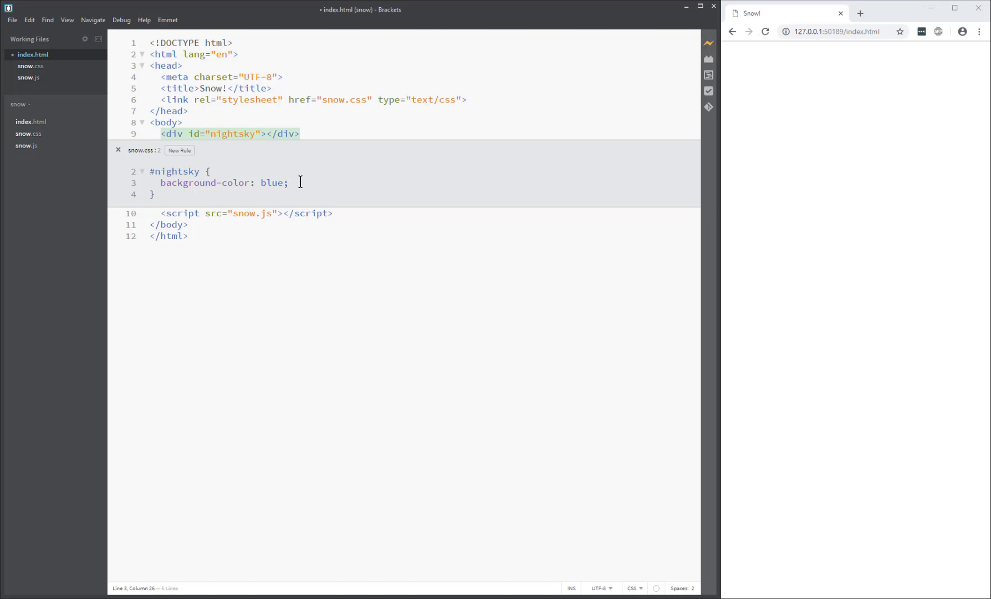
type("whi")
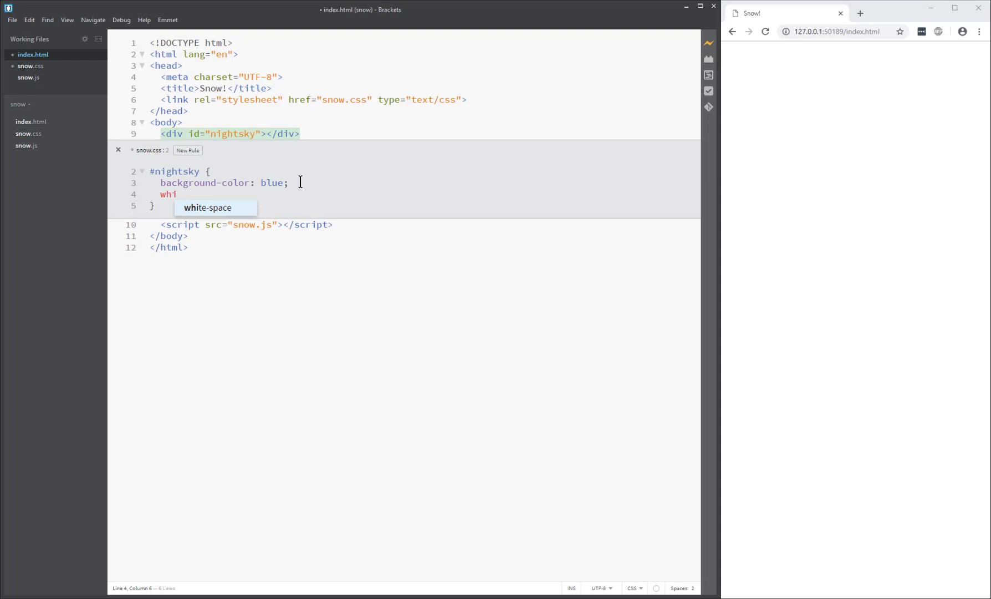
key("BackSpace")
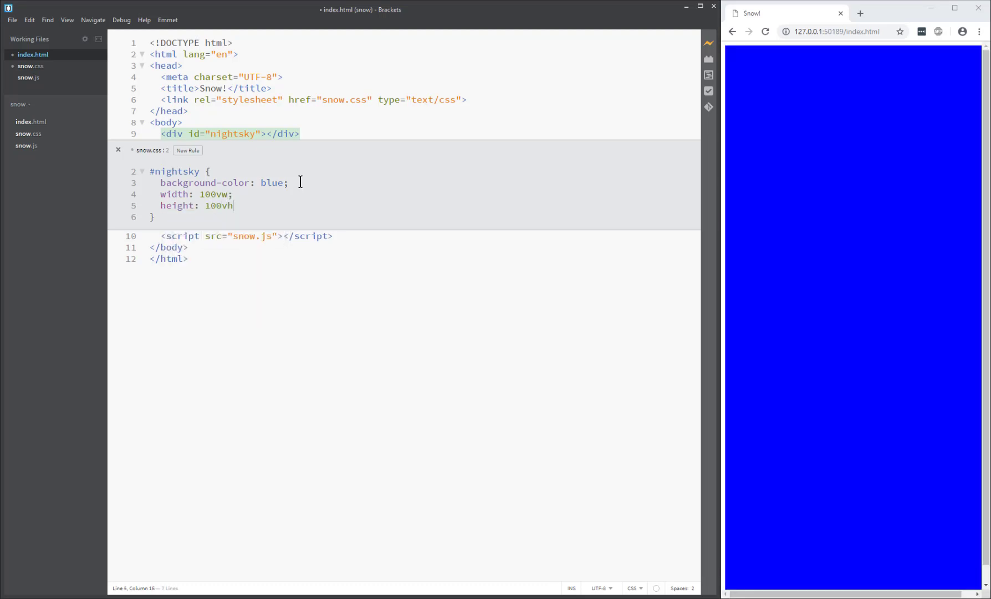
type(";")
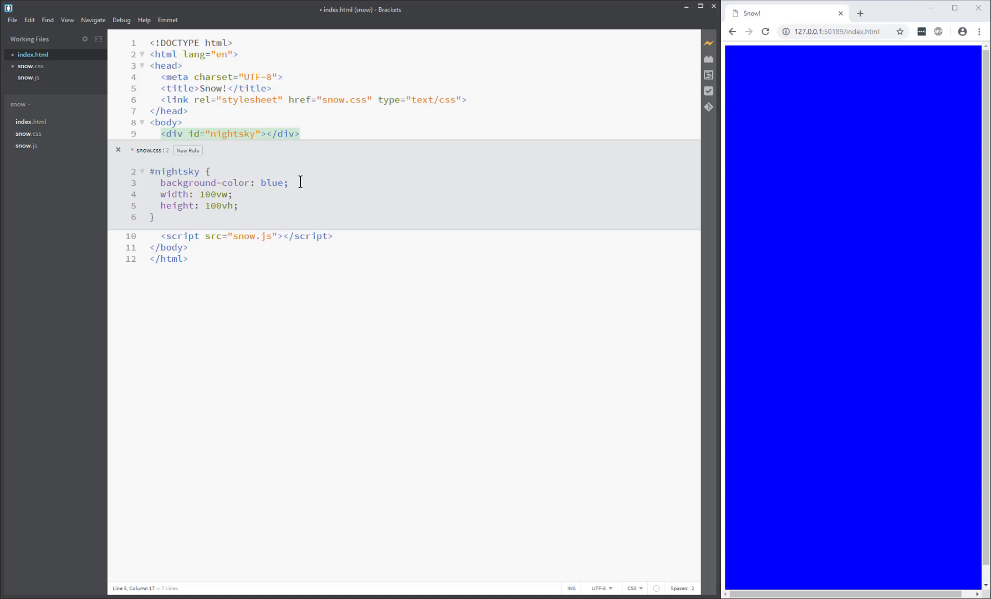
mouse_move(727, 53)
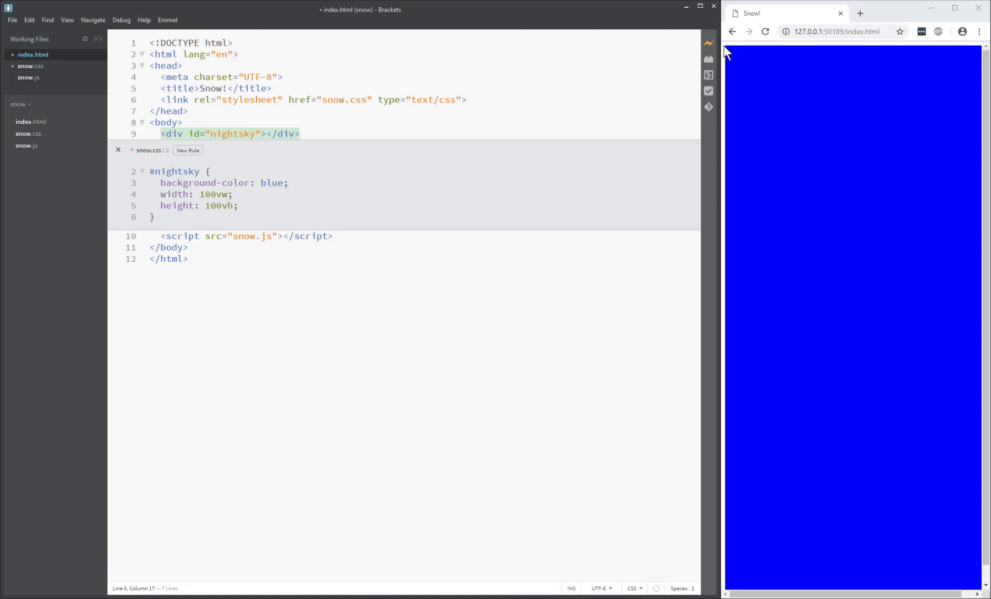
mouse_move(727, 59)
type("body {")
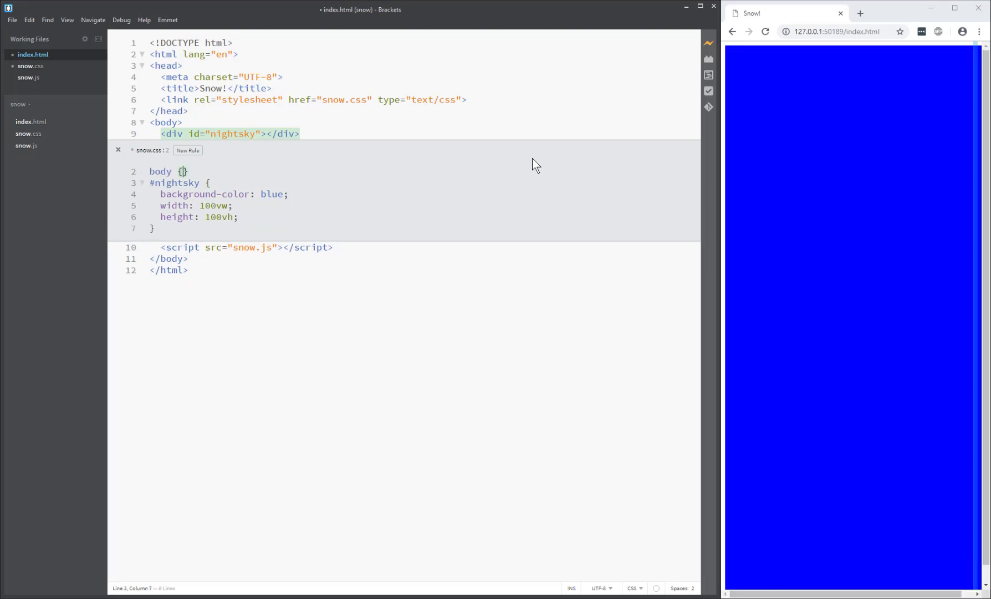
Step: Set the body margin to 0 so the blue sky fills the page edge to edge
type("margin: 0;")
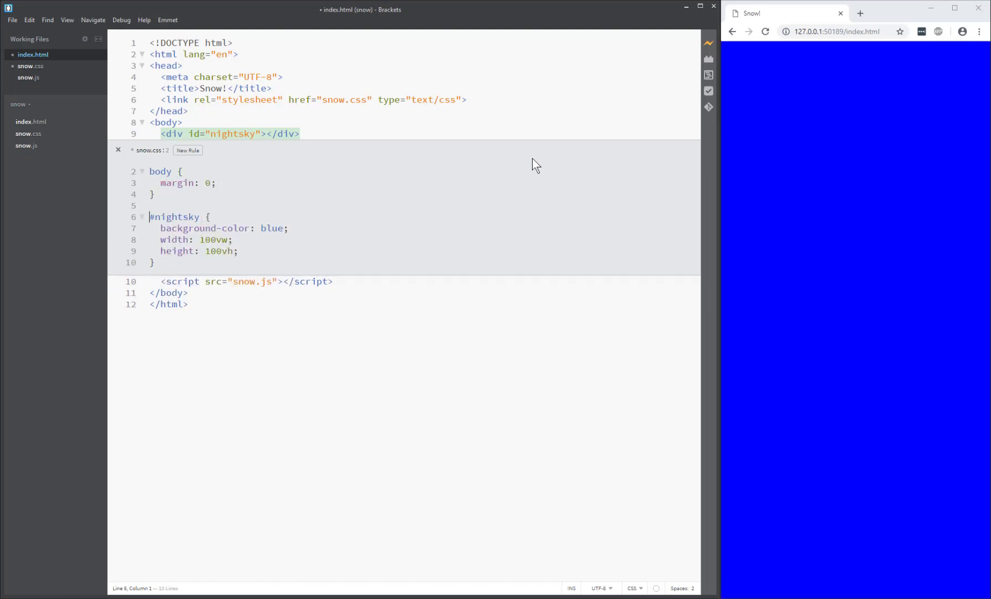
left_click(288, 228)
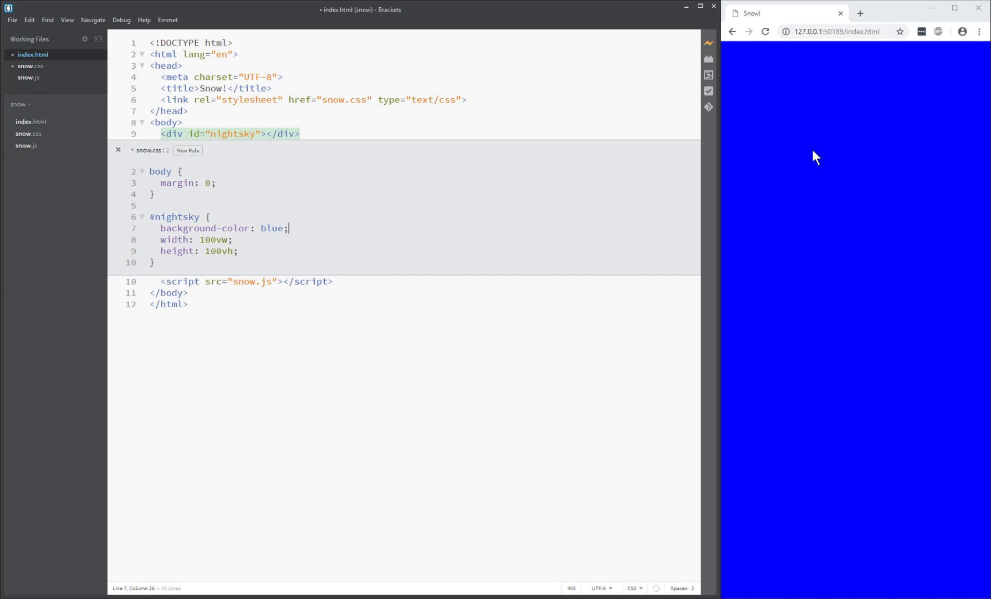
mouse_move(836, 164)
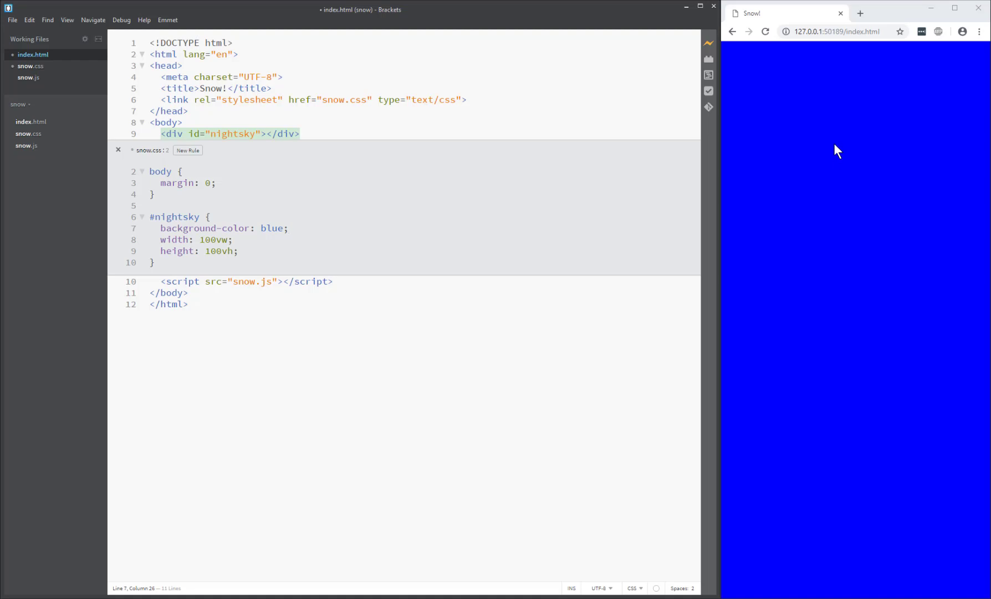
mouse_move(774, 155)
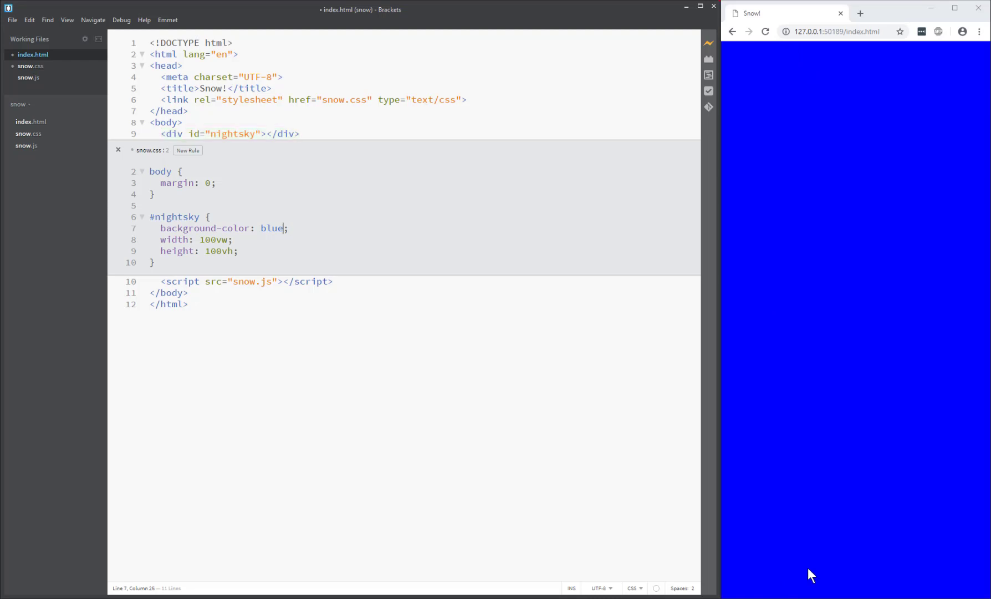
Step: Search Google for 'css gradient' and go to ColorZilla's Ultimate CSS Gradient Generator
left_click(861, 14)
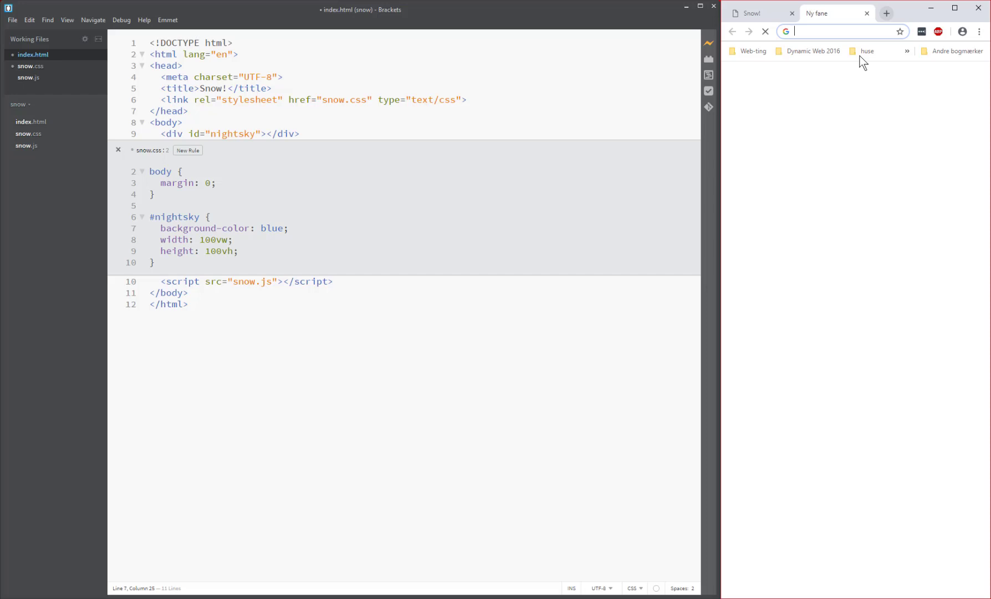
type("css gradient")
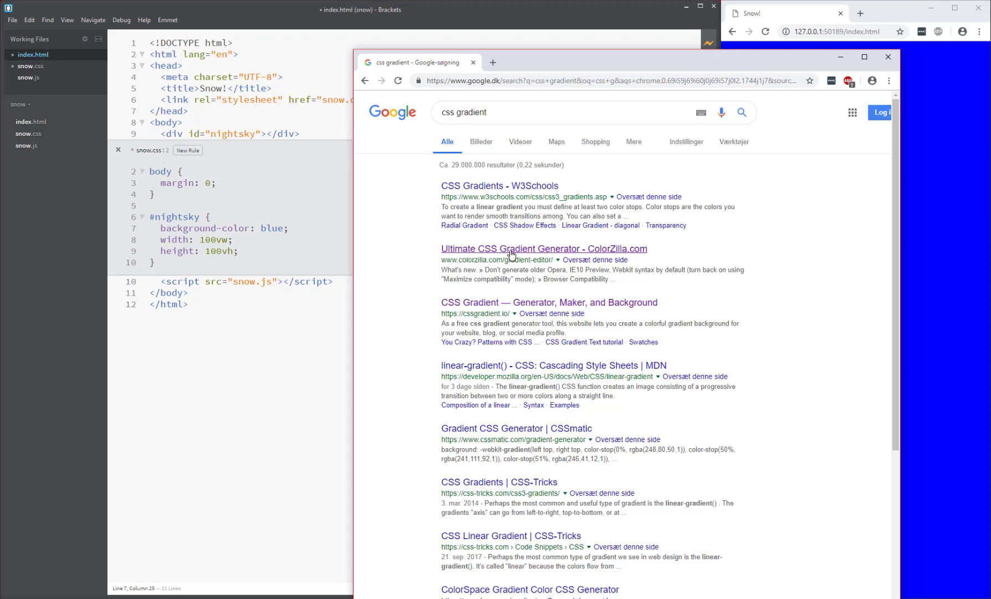
left_click(534, 249)
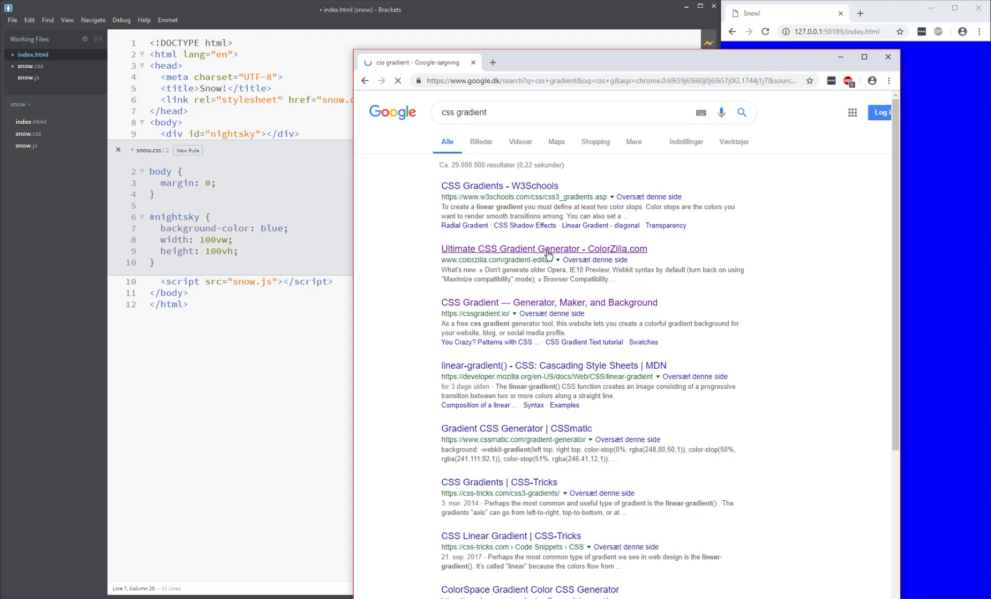
left_click(537, 248)
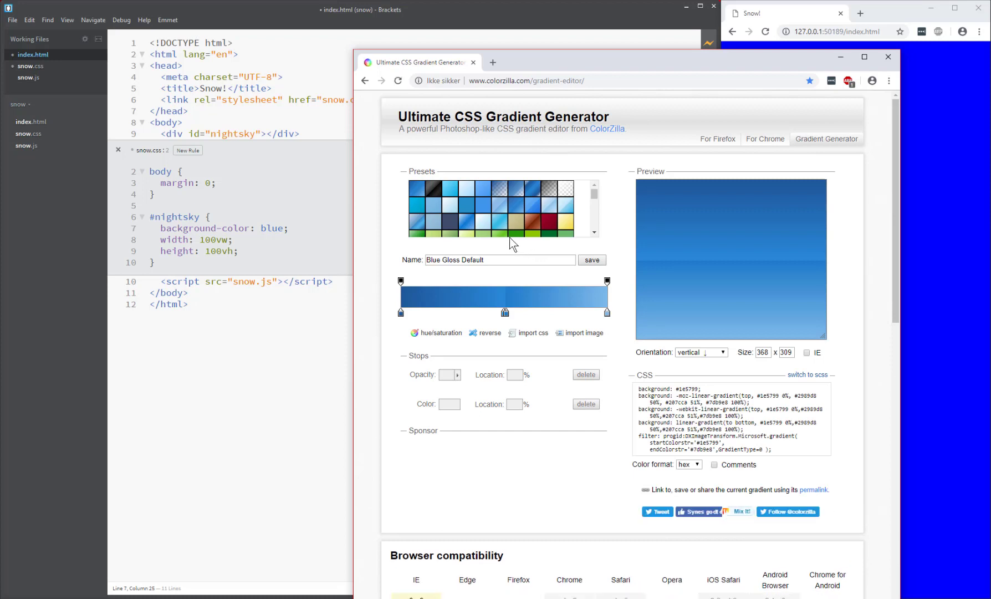
mouse_move(508, 297)
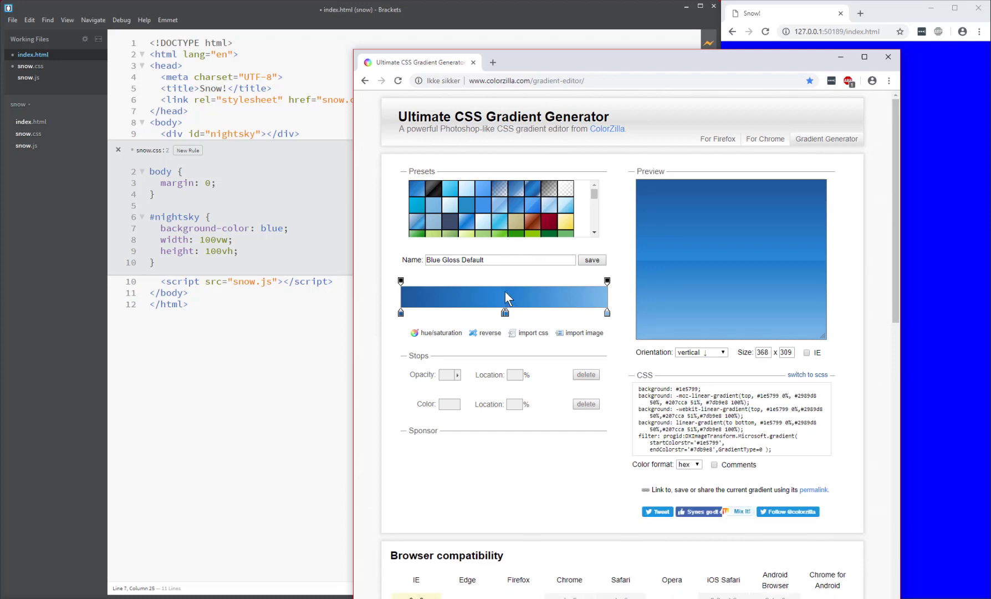
mouse_move(506, 316)
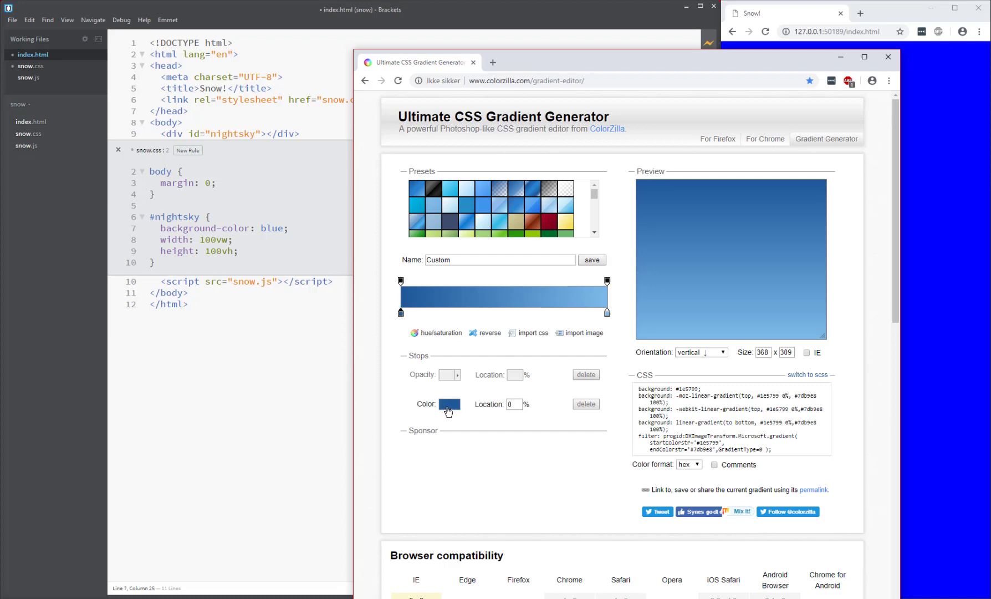
Step: Make the gradient run from black #000000 at the top to blue #124ded at the bottom
left_click(449, 405)
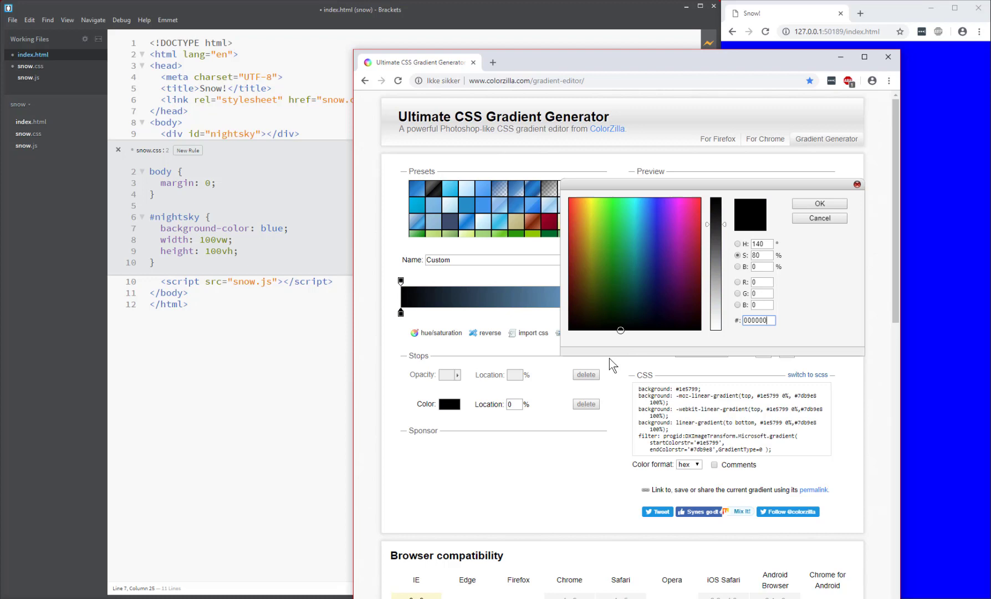
left_click(819, 204)
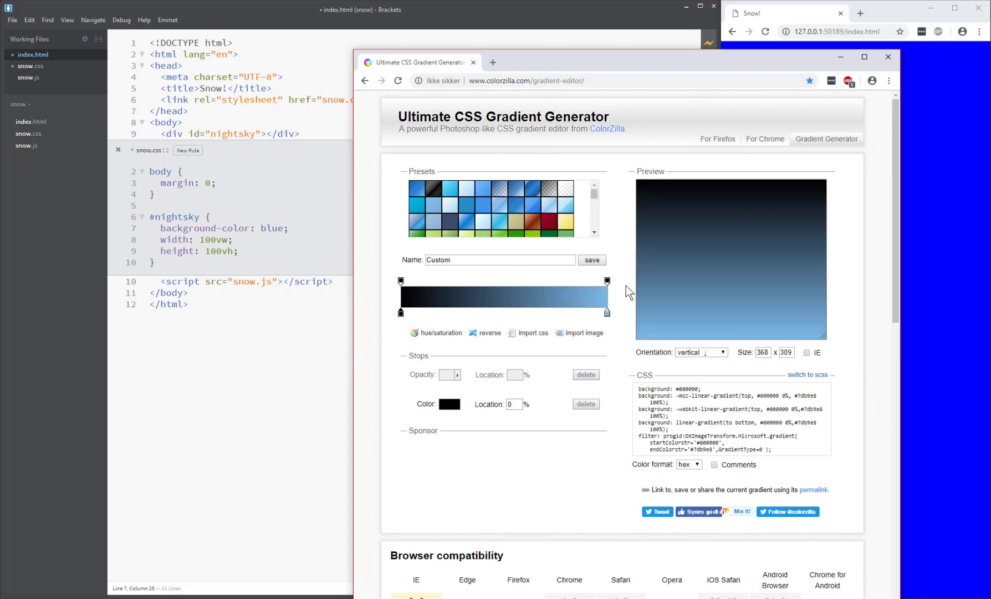
mouse_move(607, 313)
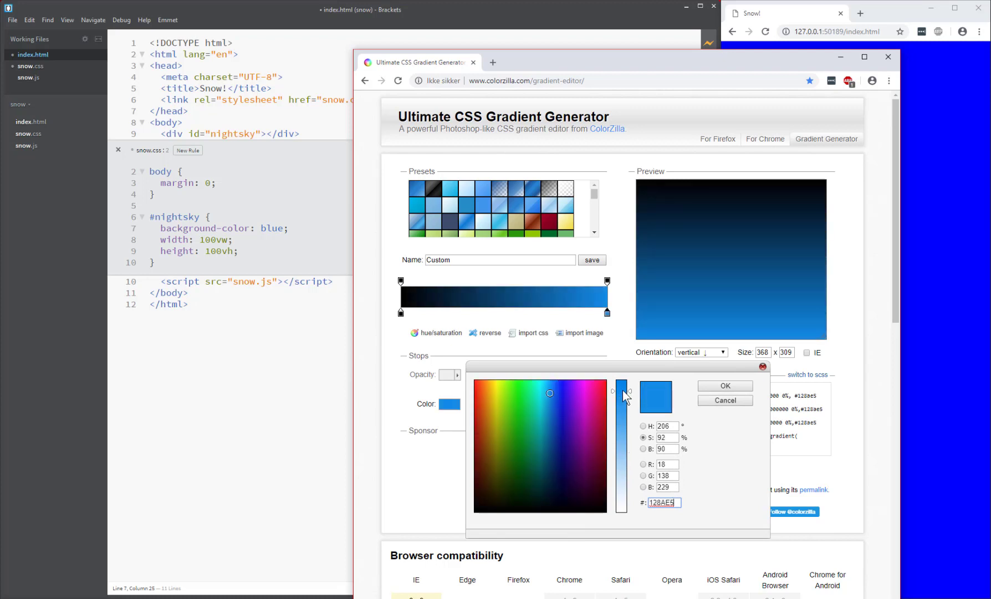
left_click(558, 392)
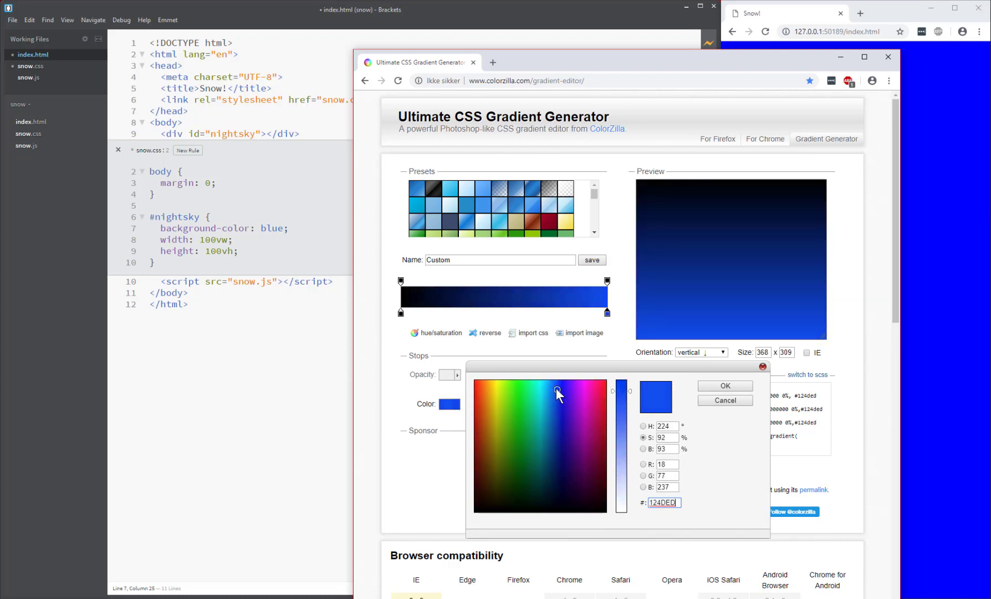
left_click(725, 386)
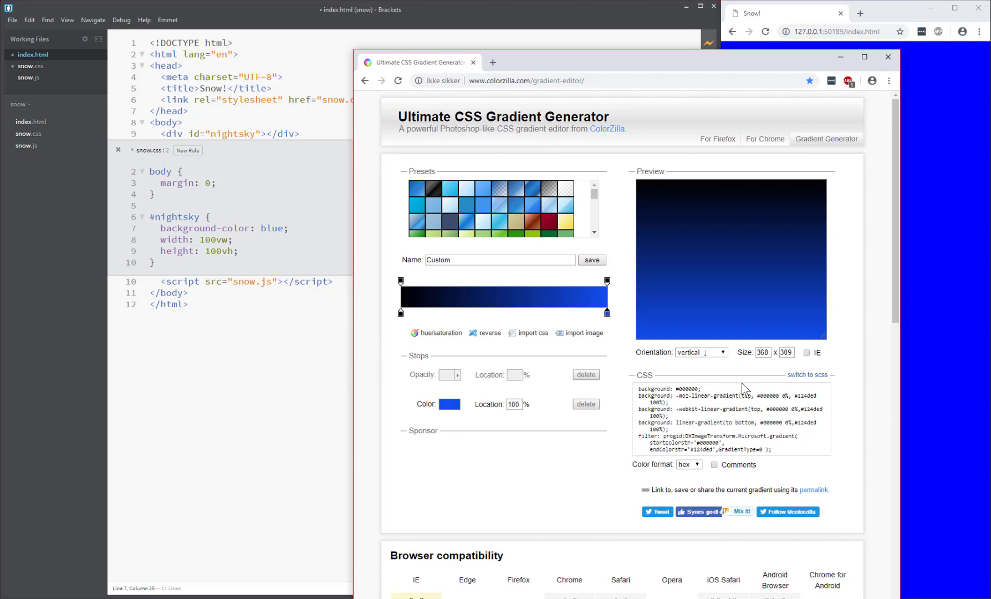
mouse_move(744, 338)
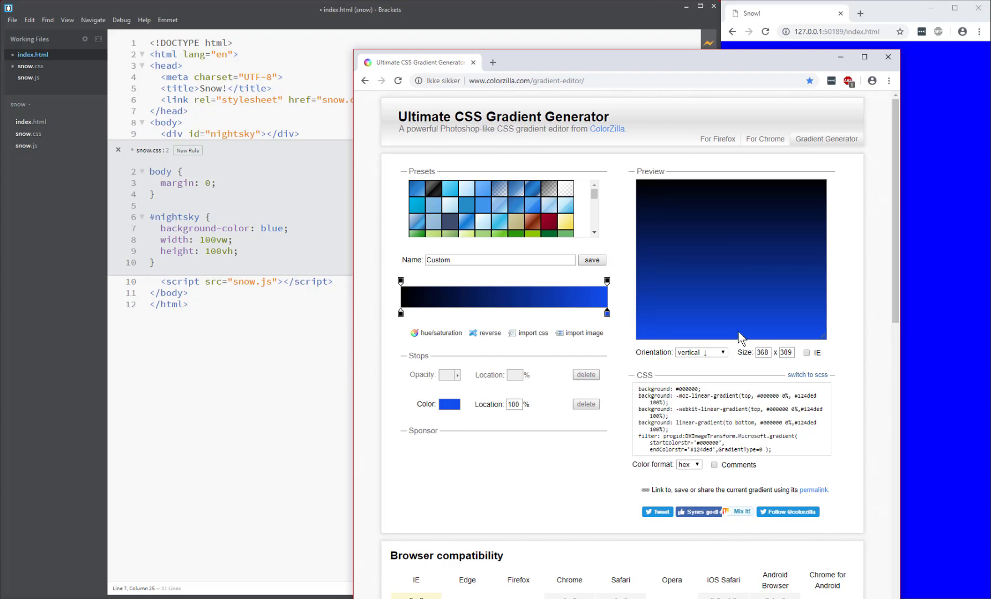
Step: Add a lighter blue #527dea end stop after 96% and select the linear-gradient CSS
left_click(606, 311)
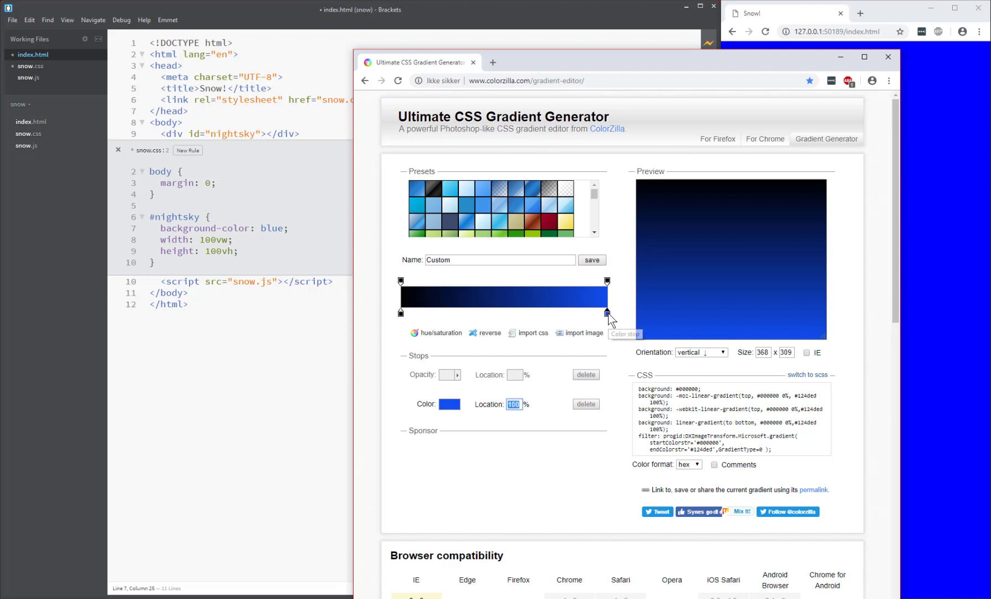
mouse_move(601, 317)
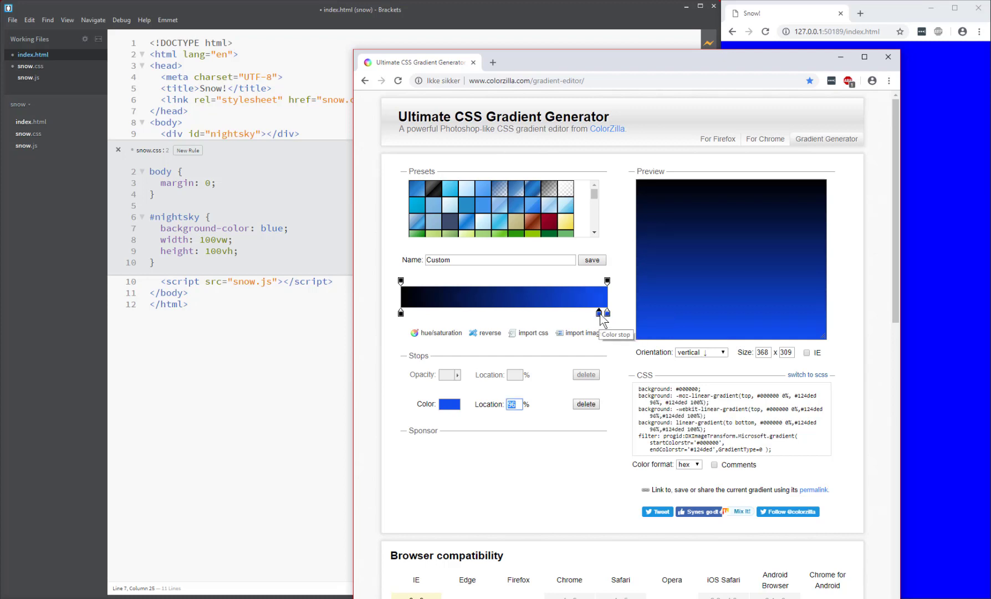
mouse_move(609, 320)
type("100")
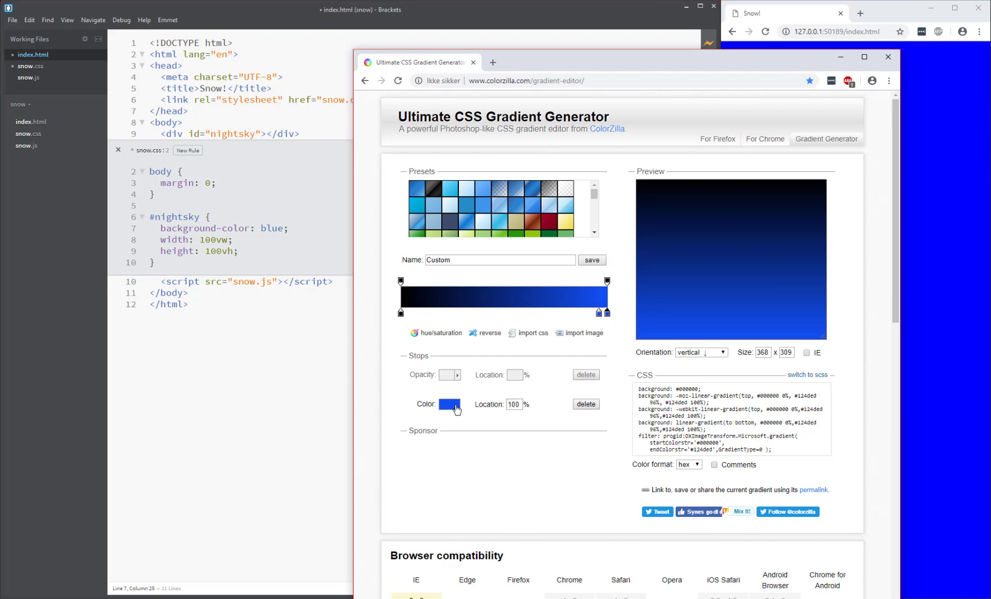
left_click(449, 405)
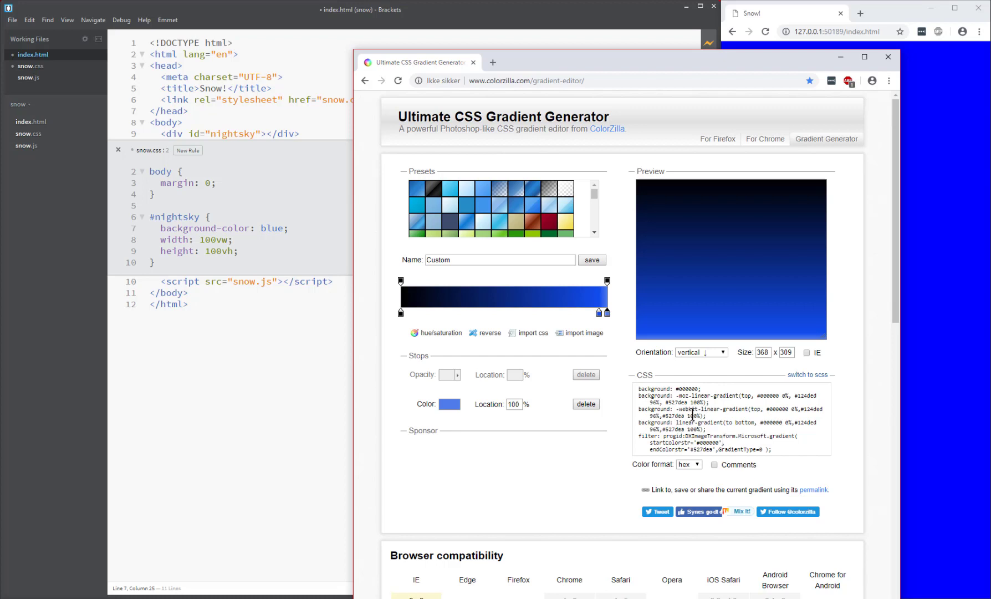
mouse_move(641, 432)
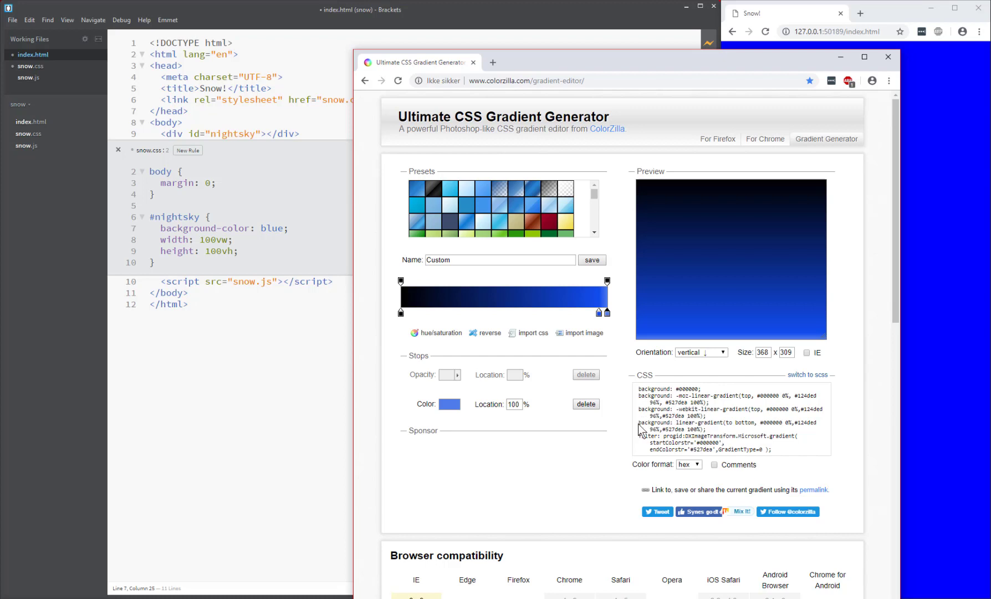
left_click_drag(638, 422, 714, 449)
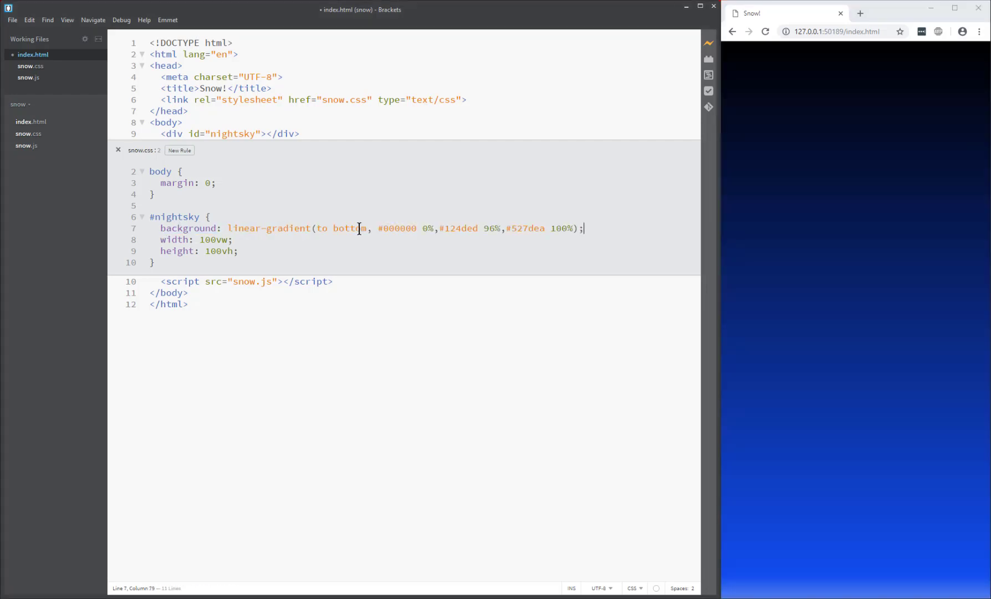
mouse_move(897, 321)
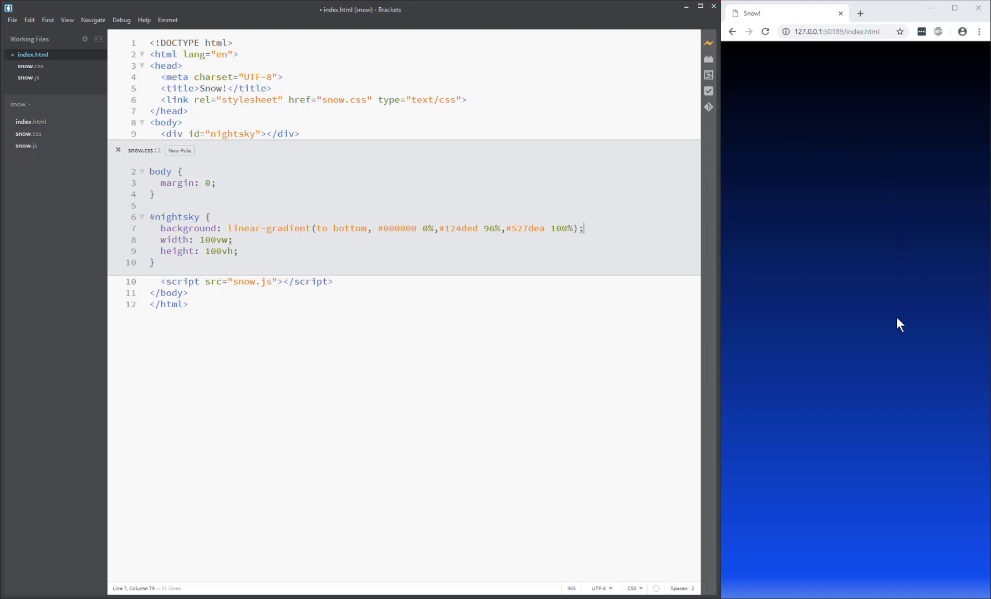
mouse_move(559, 469)
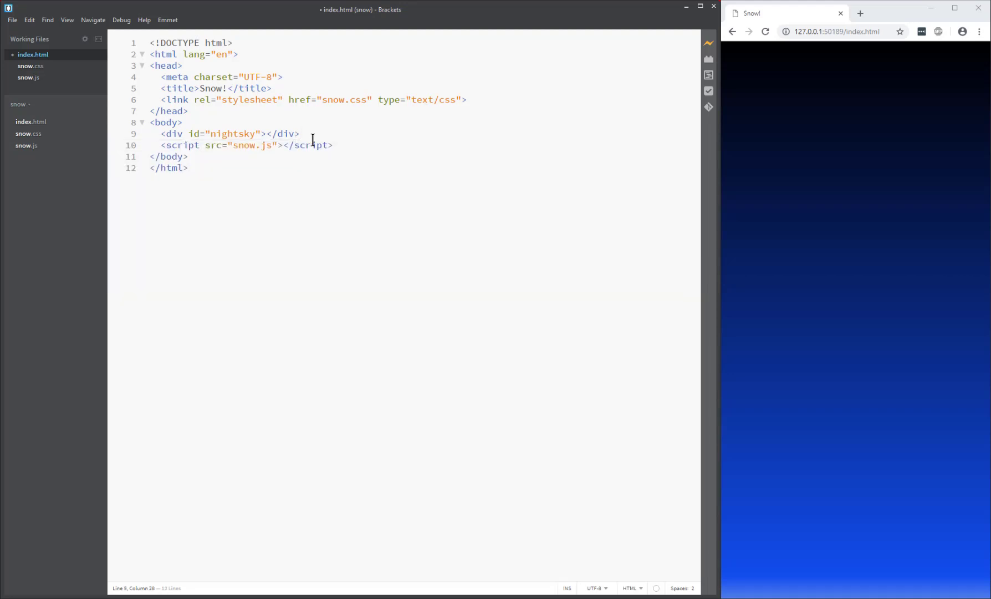
Step: Apply the black-to-blue linear gradient to #nightsky and save index.html
key("ctrl+s")
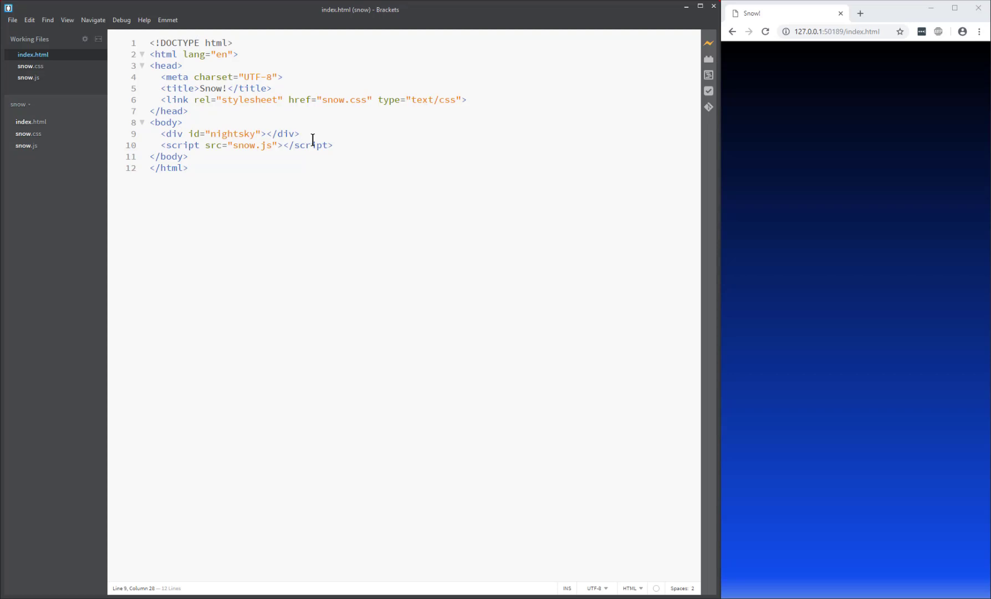
Step: Add a div with class snowflake inside #nightsky and create a new .snowflake CSS rule
left_click(302, 134)
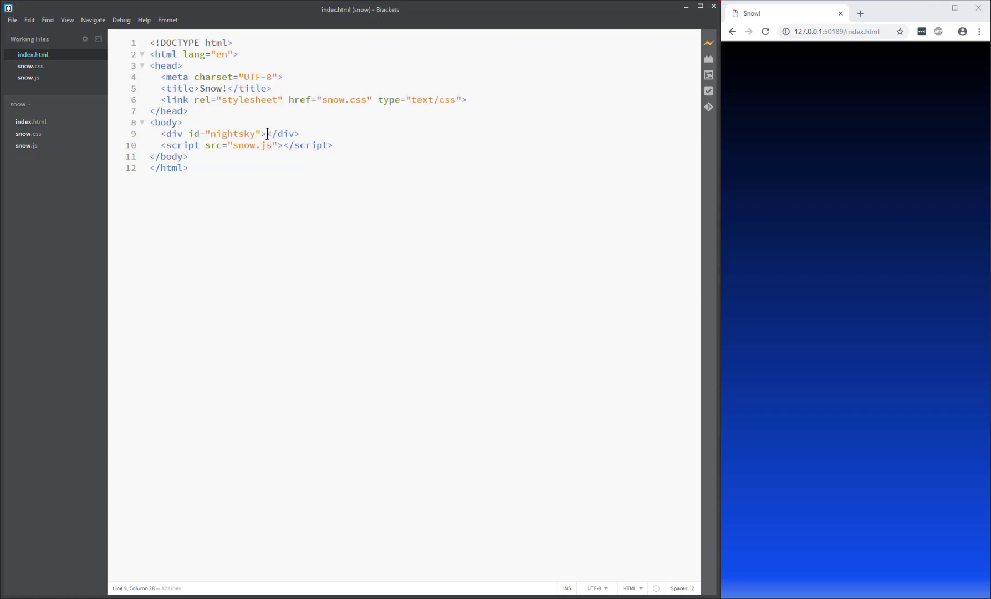
key("Enter")
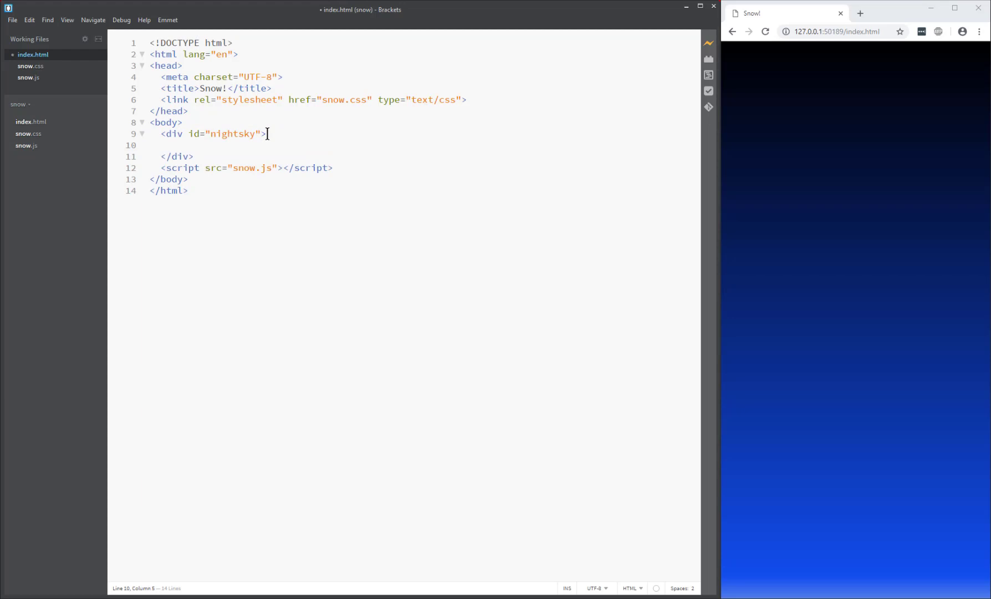
type(".s")
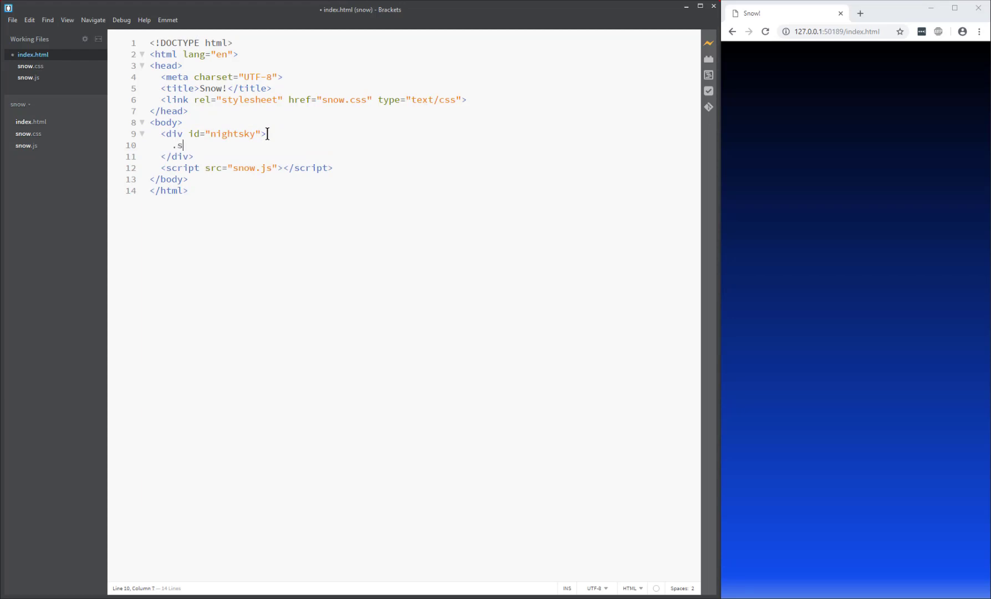
type("nowflake")
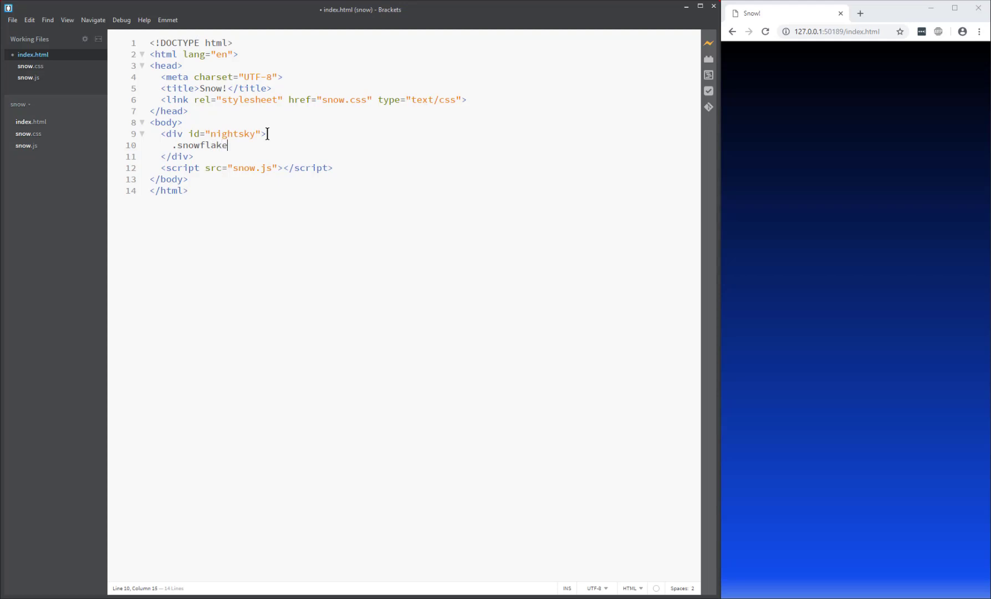
key("Tab")
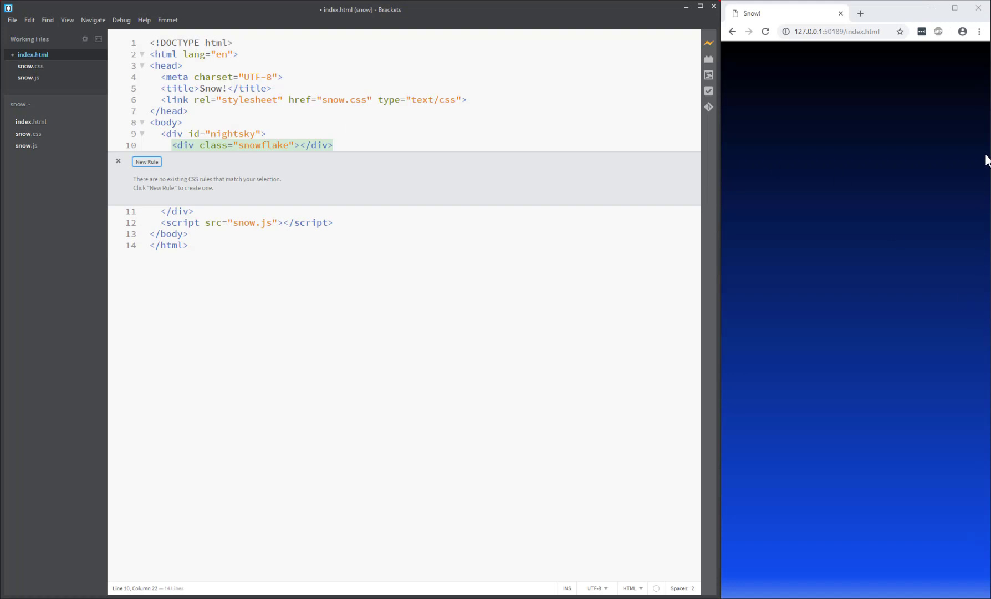
mouse_move(175, 170)
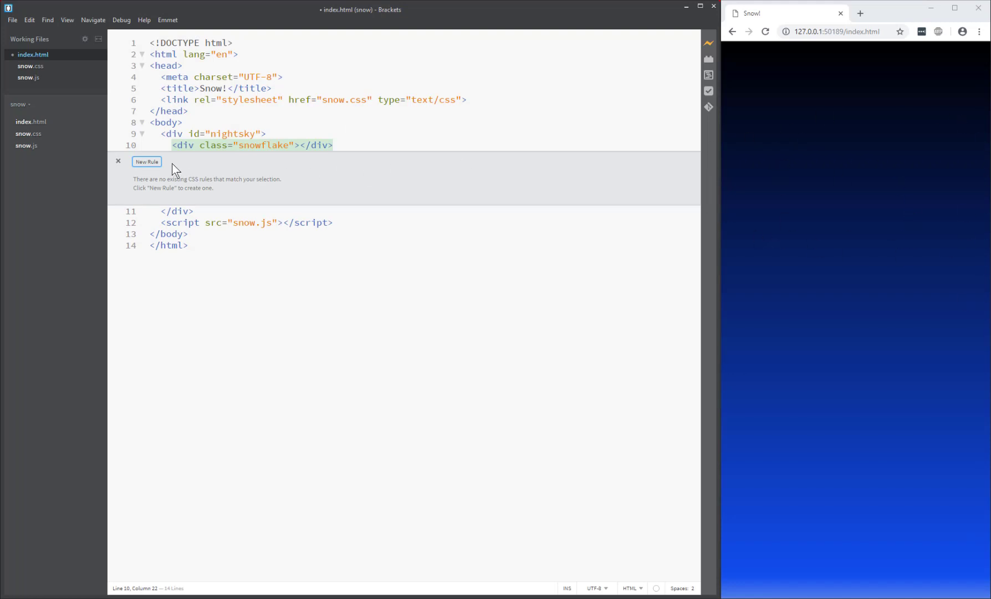
left_click(147, 162)
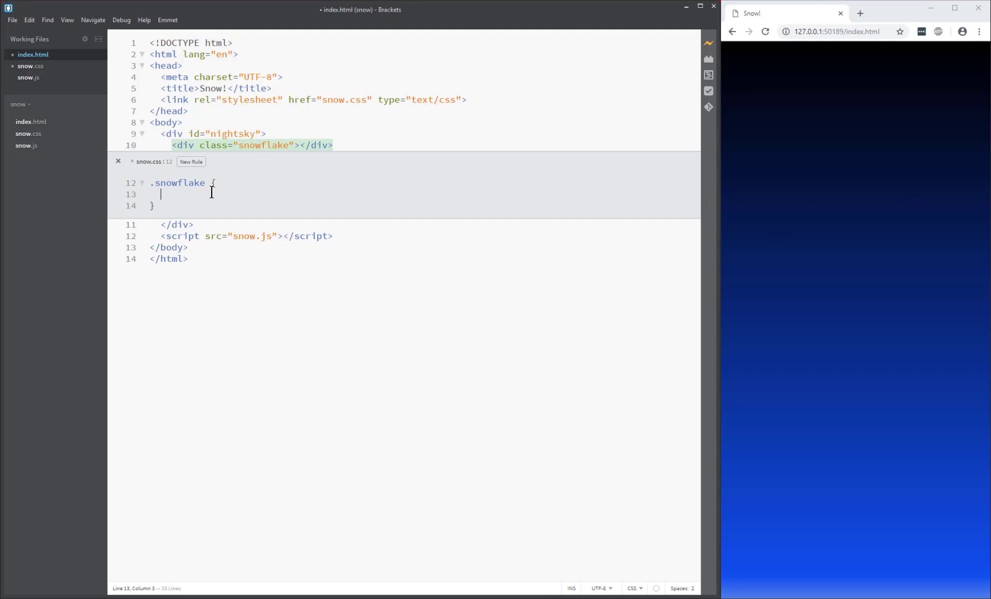
Step: Set .snowflake to position: absolute and #nightsky to position: relative
type("position: a")
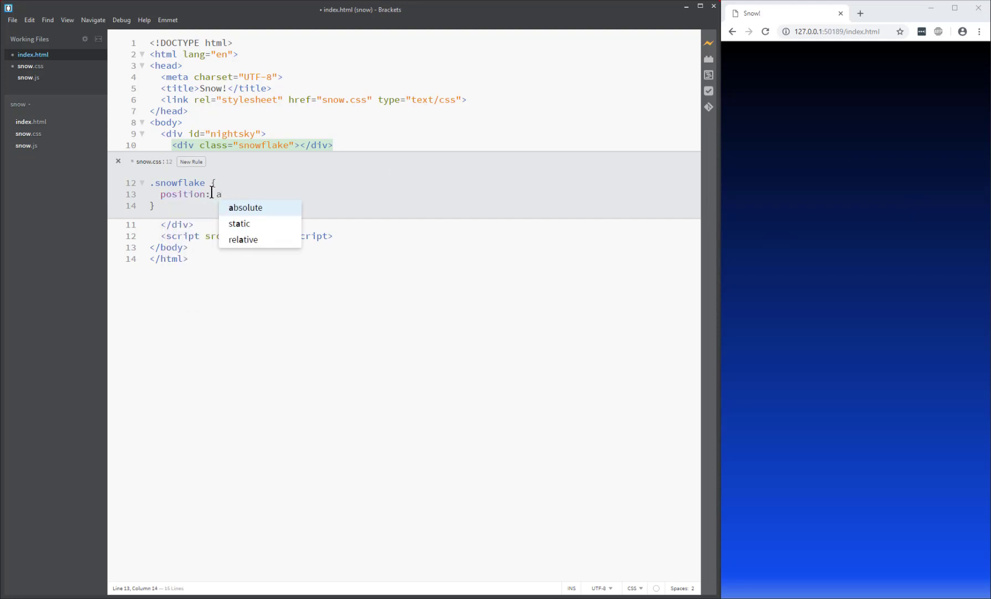
left_click(245, 207)
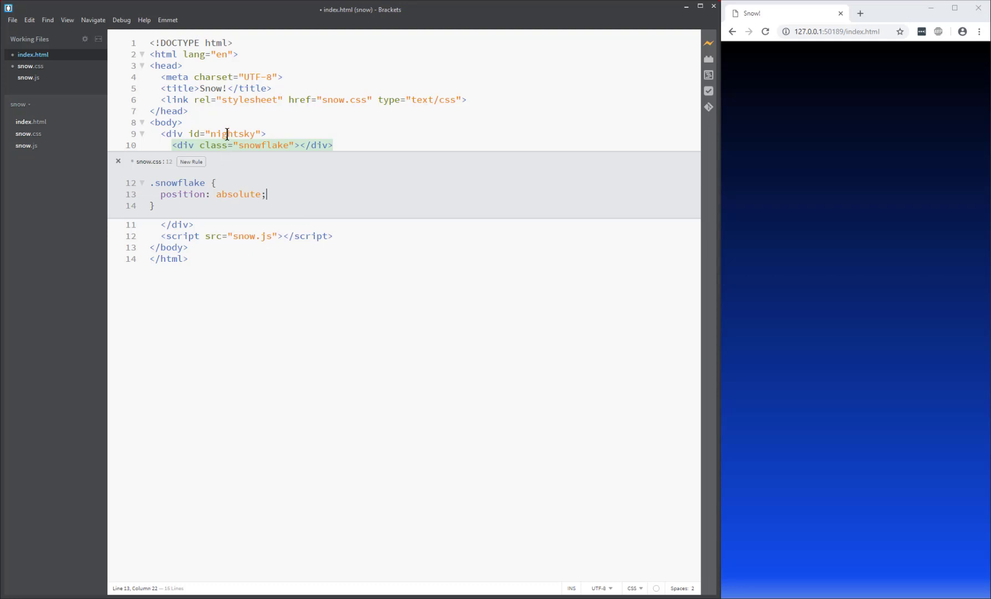
left_click(226, 133)
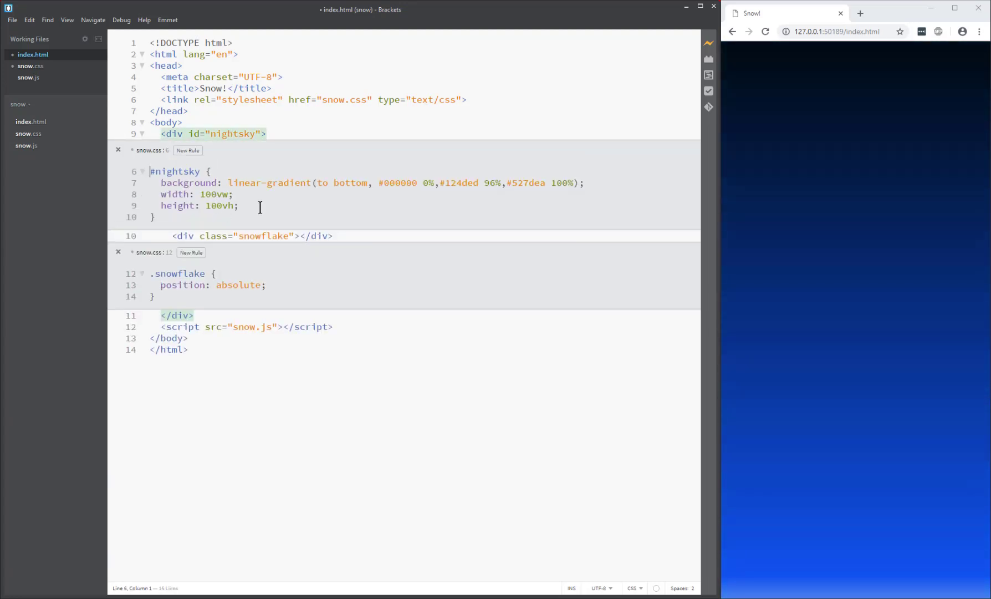
type("p")
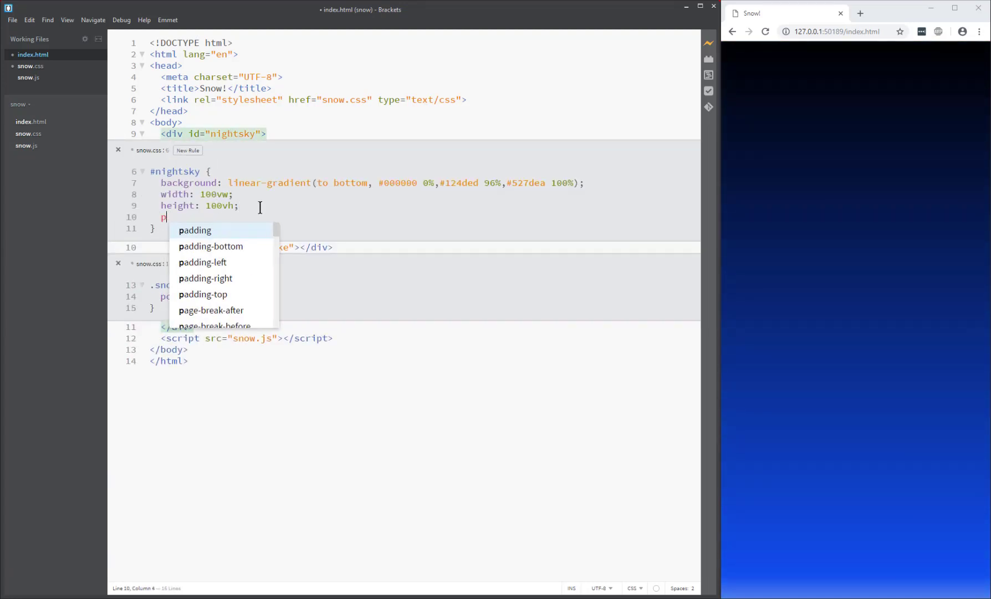
type("osition: relative;")
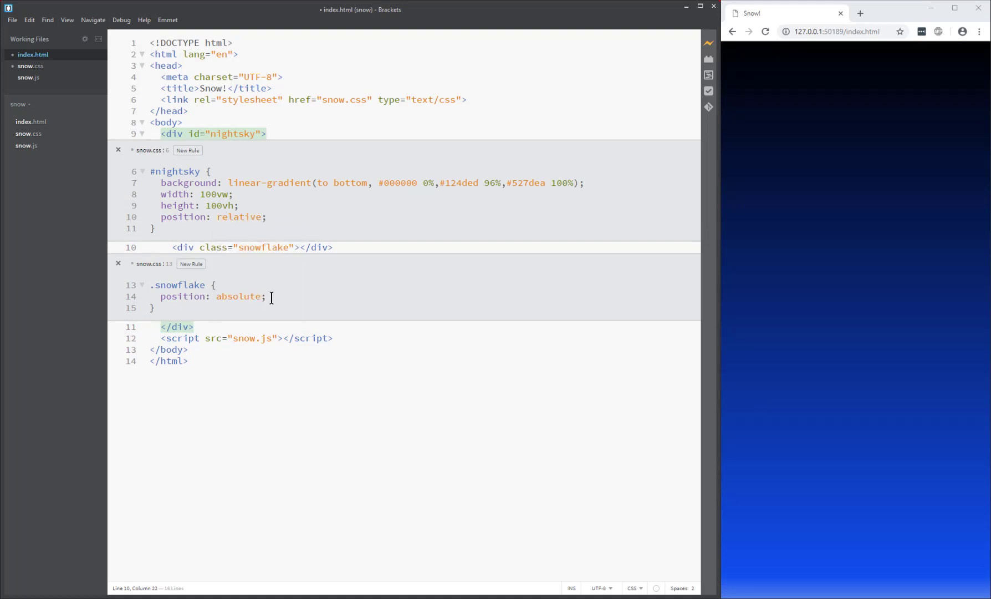
Step: Give .snowflake width and height 10px, yellow background and border-radius 100%
key("Enter")
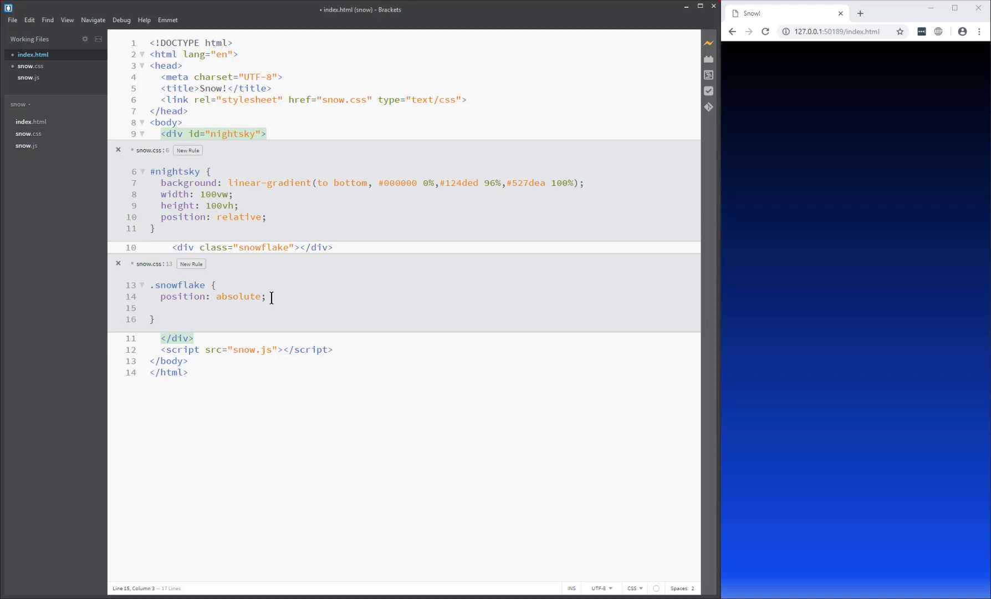
type("wi")
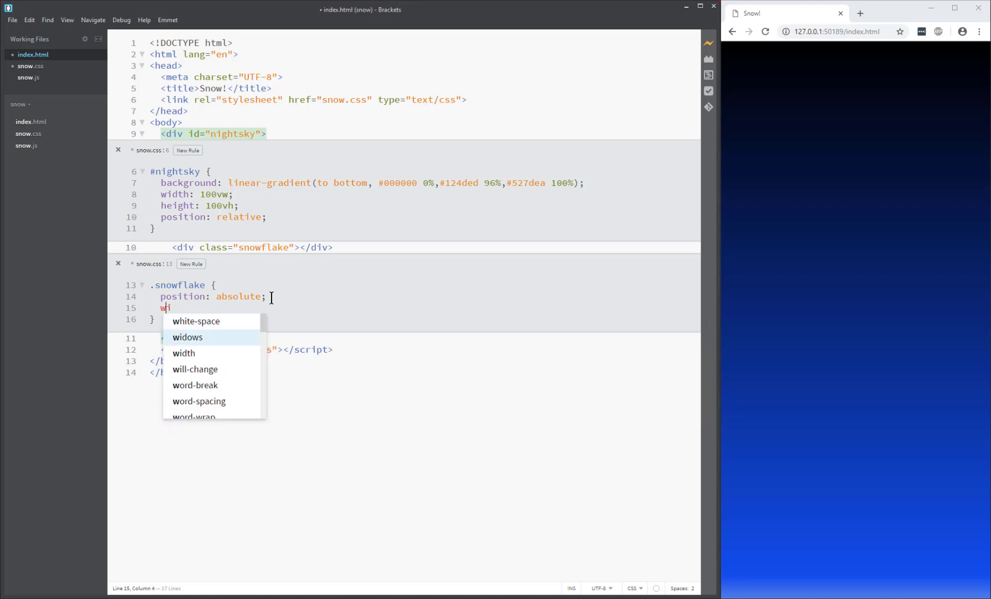
type("width: 10px;")
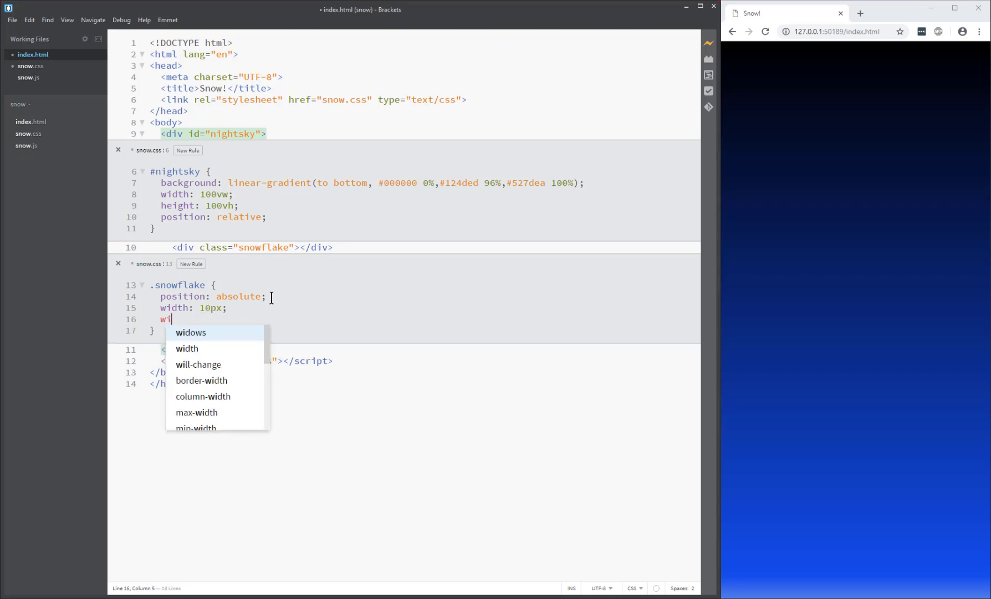
type("h")
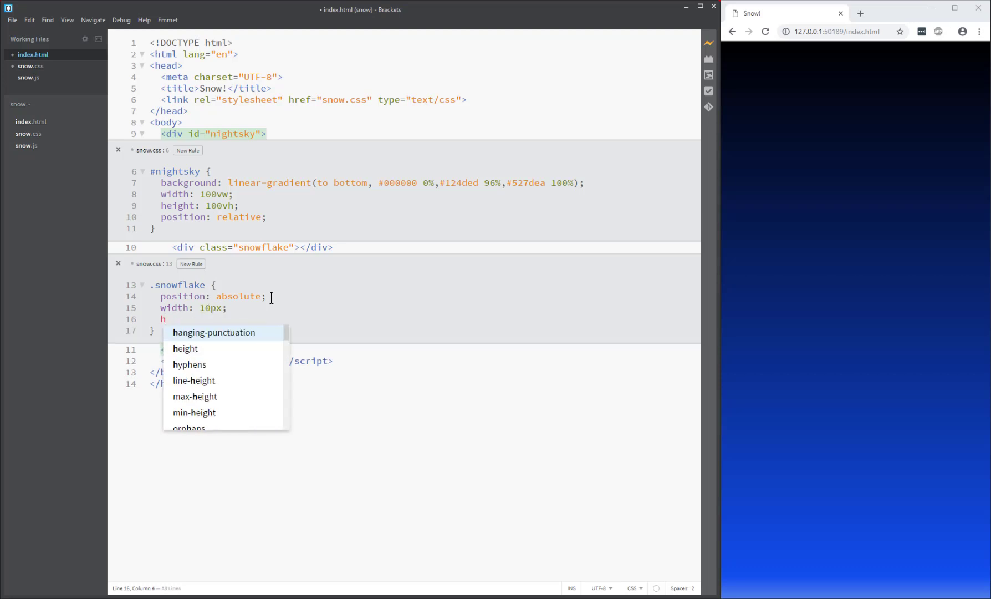
type("eight: 10px;")
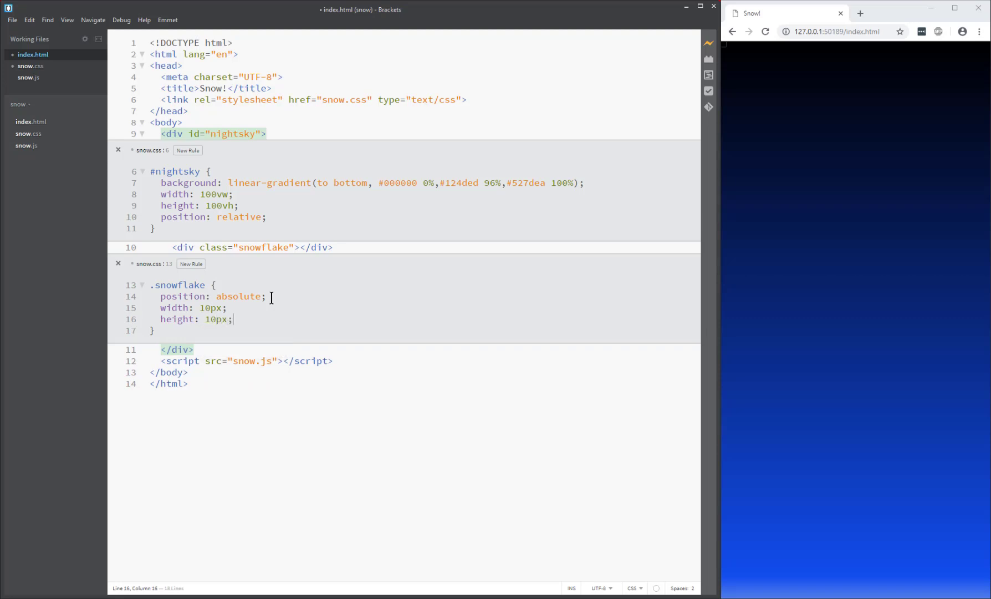
type("ba")
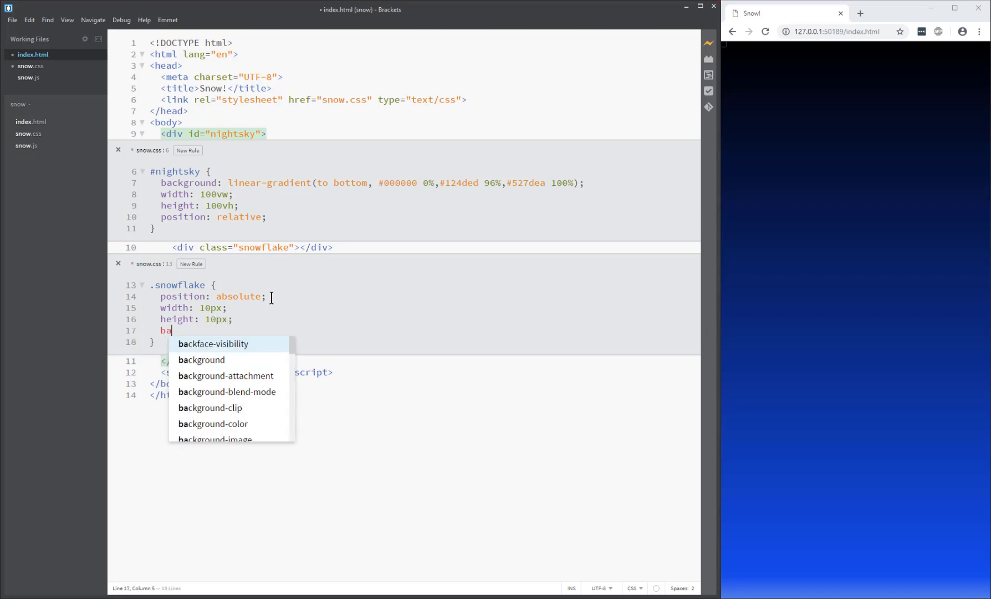
type("ckground-color:")
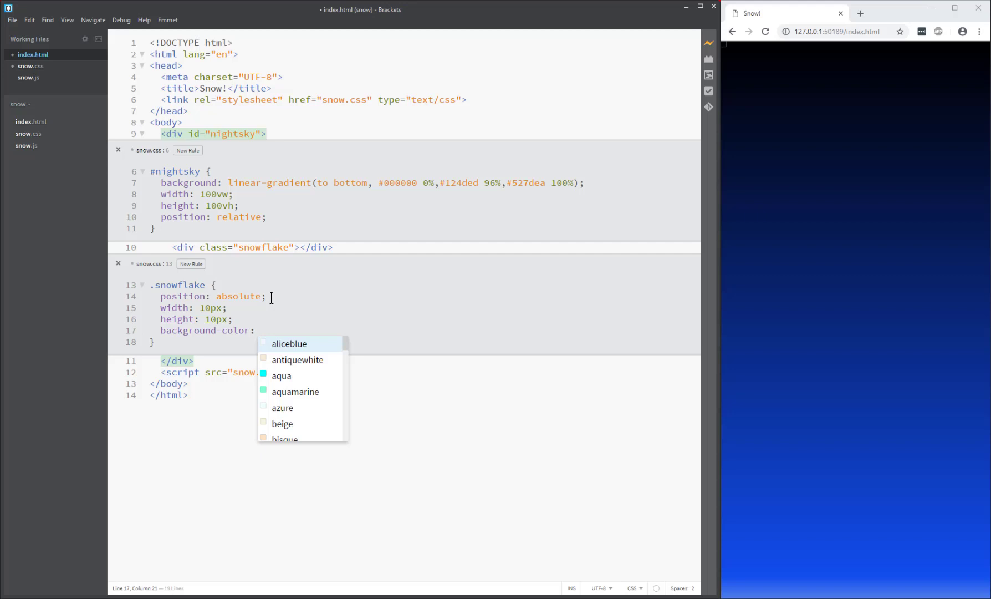
type("yellow;")
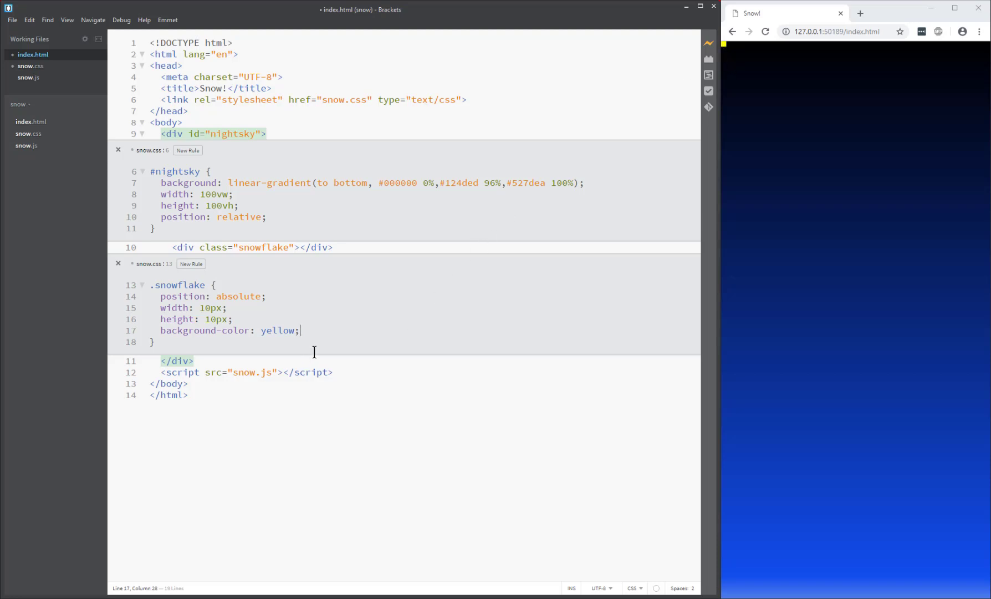
key("Enter")
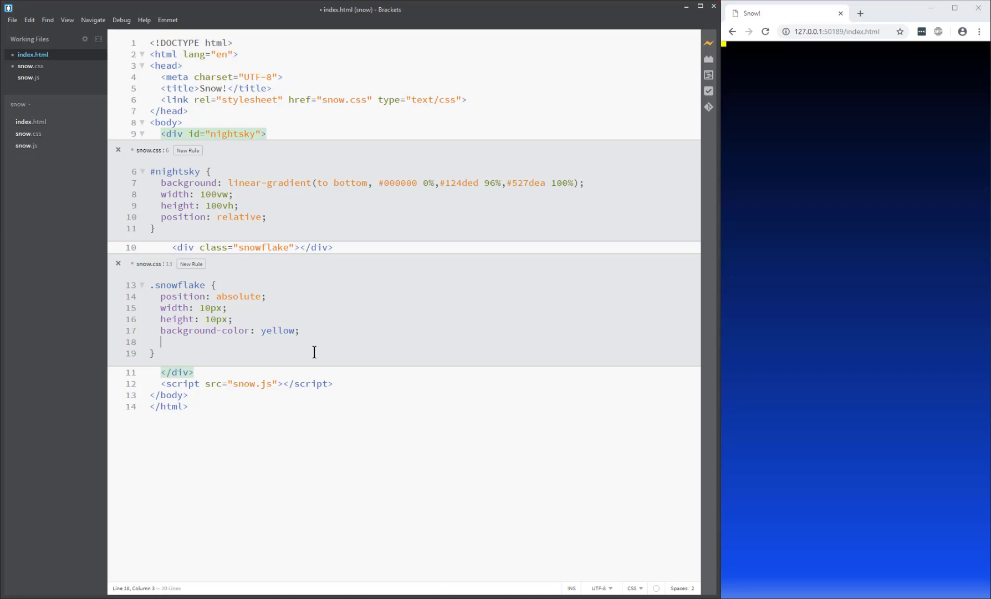
type("border-radius:")
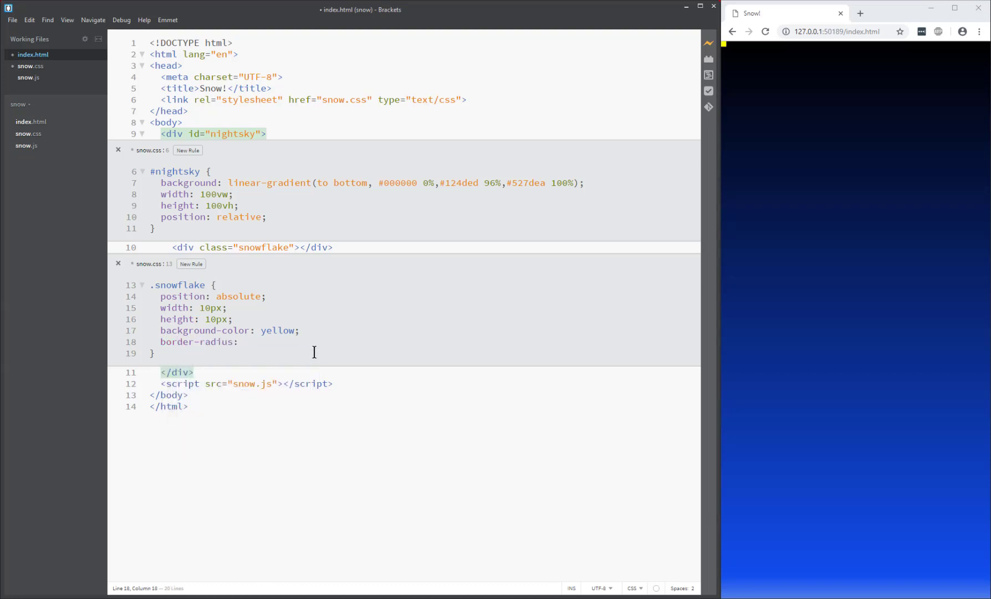
mouse_move(264, 330)
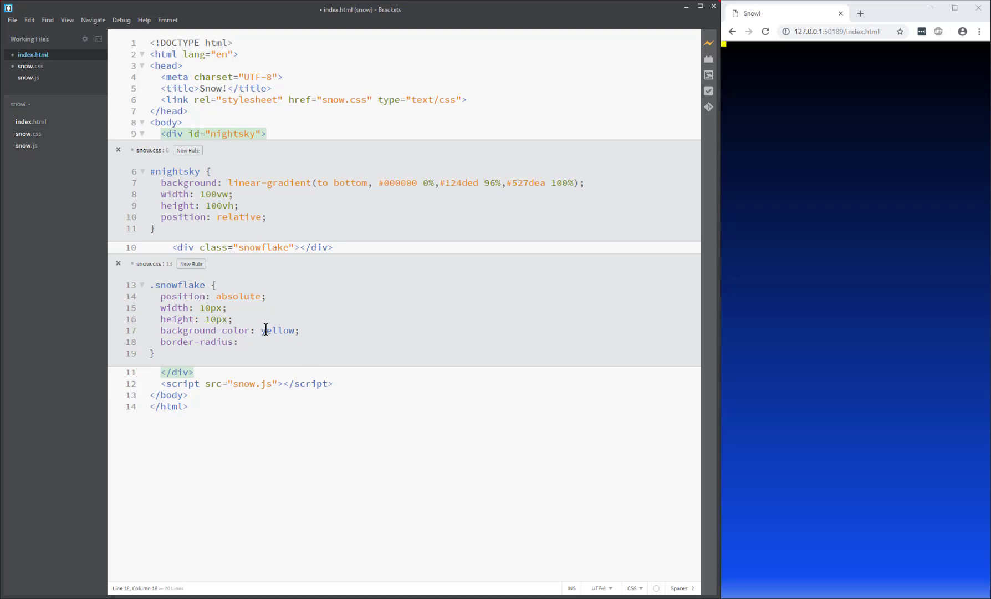
type("100%;")
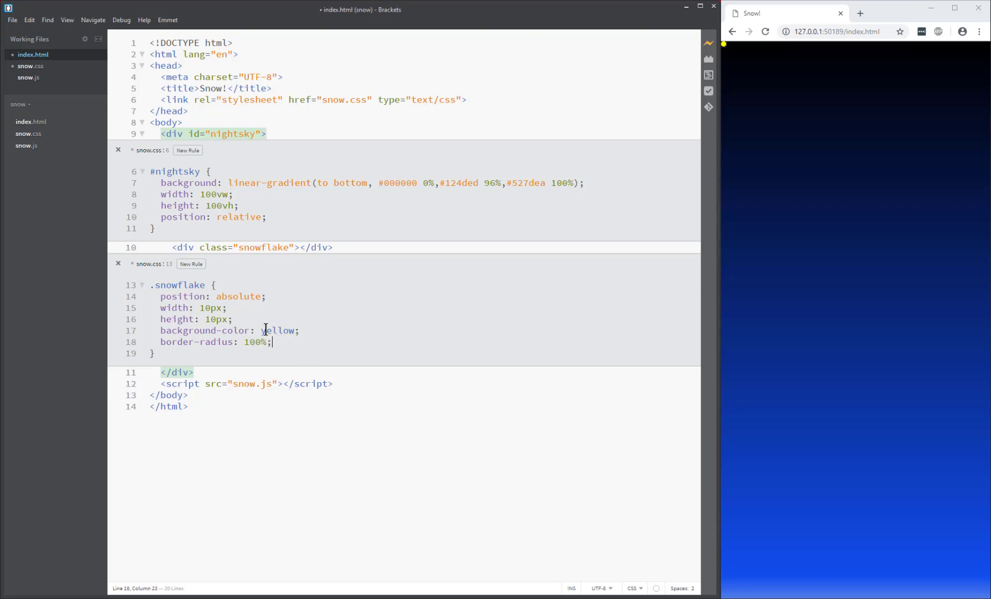
mouse_move(724, 53)
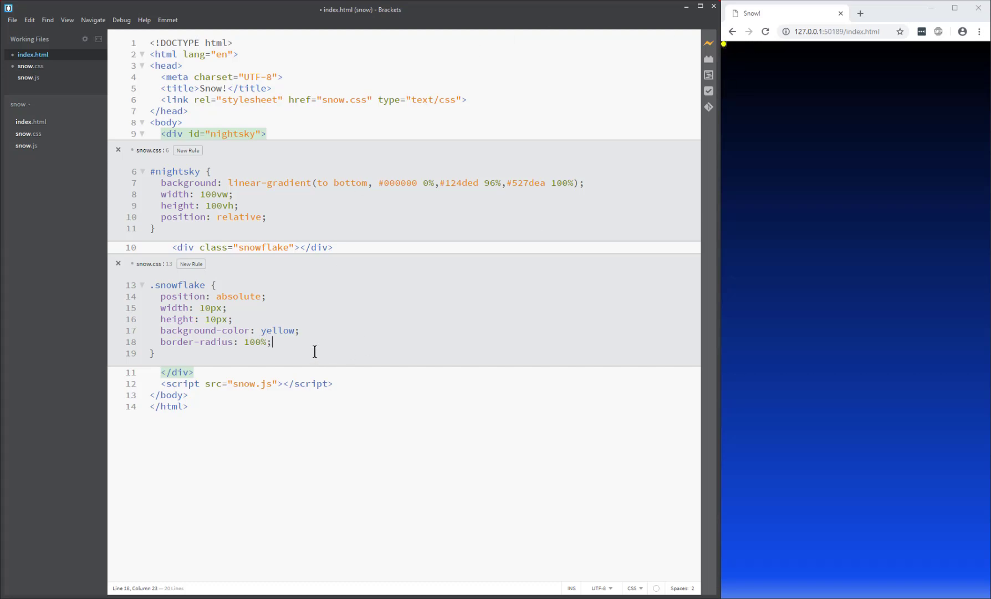
Step: Position .snowflake at left 100px and top 100px and change its background from yellow to white
key("Enter")
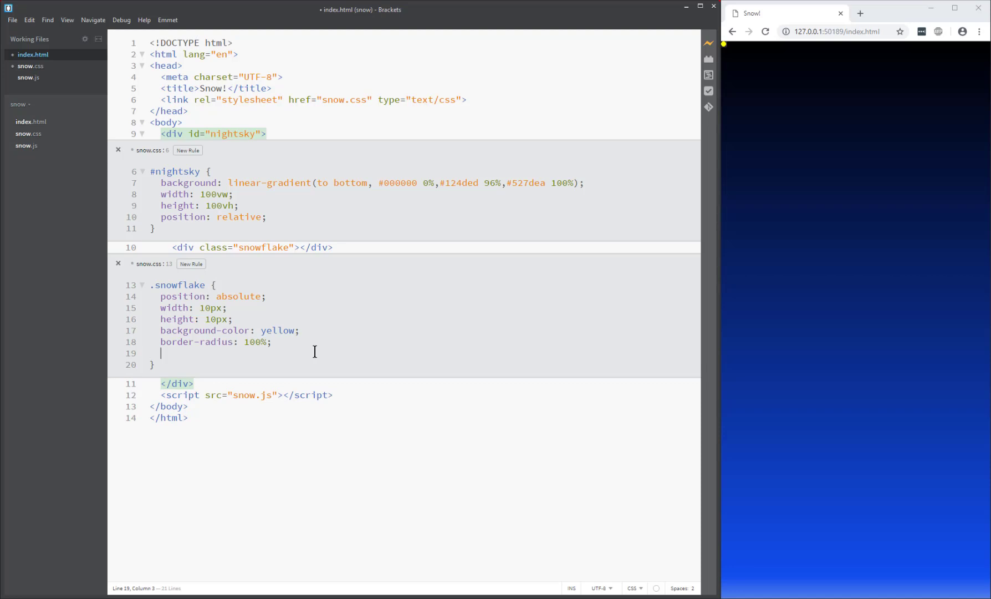
type("left:")
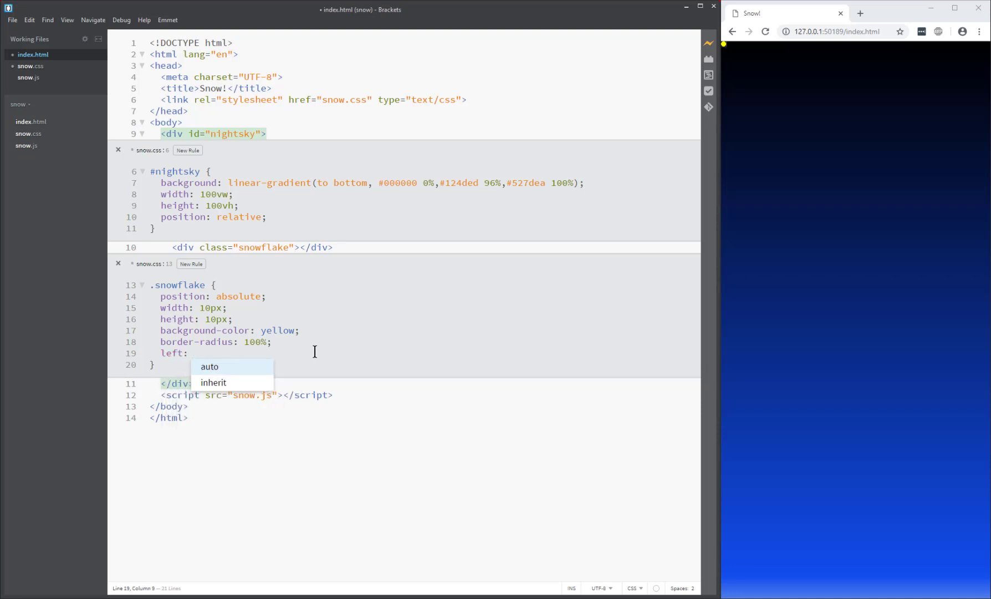
type("100px;")
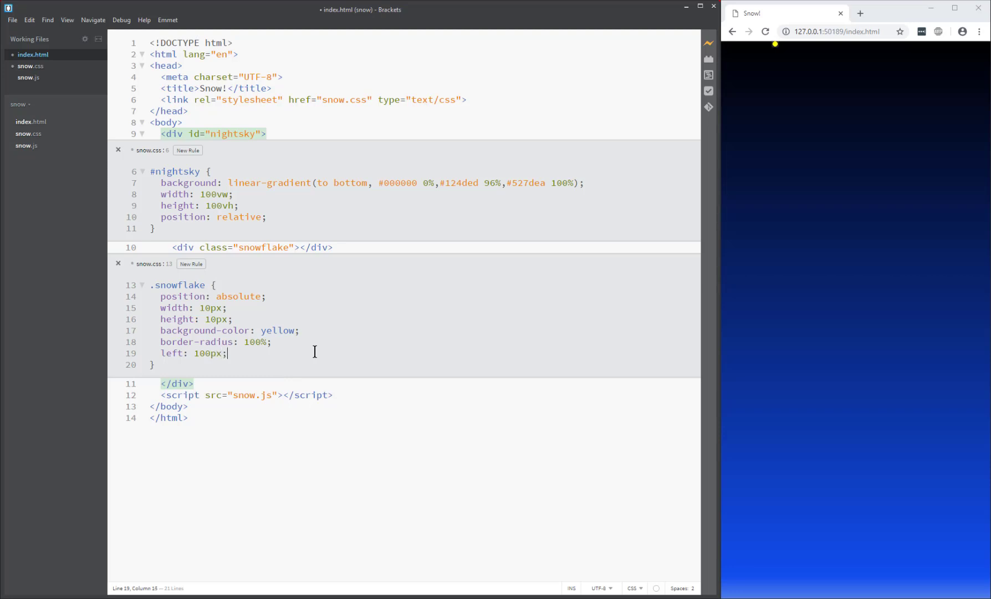
type("top:")
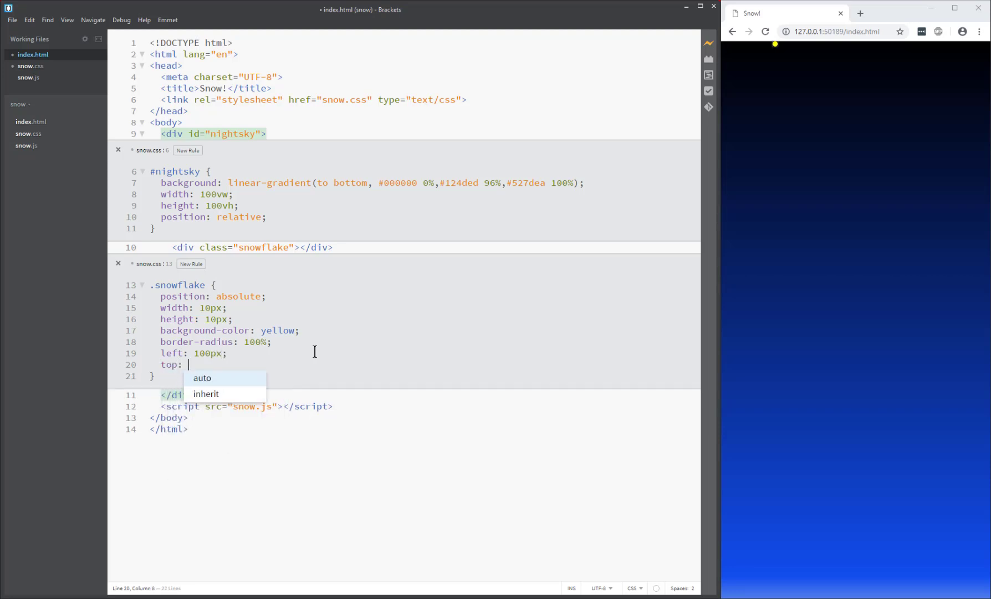
type("100px;")
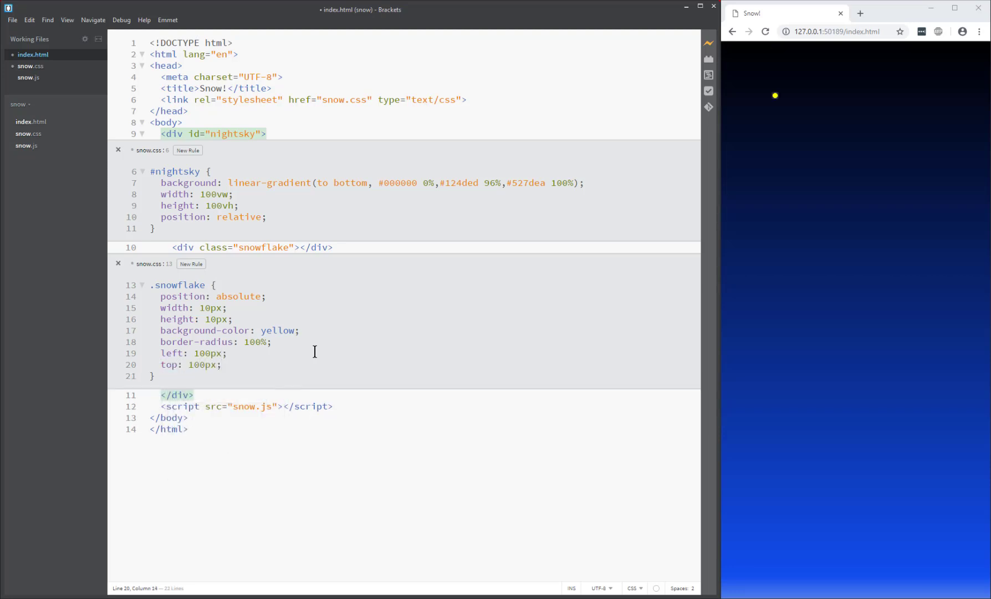
left_click(225, 342)
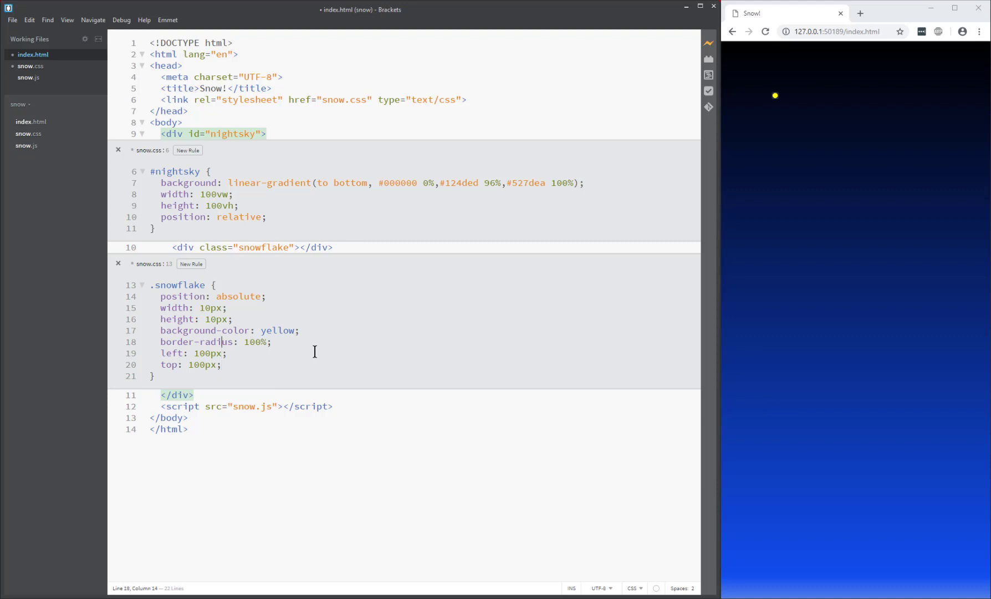
double_click(277, 331)
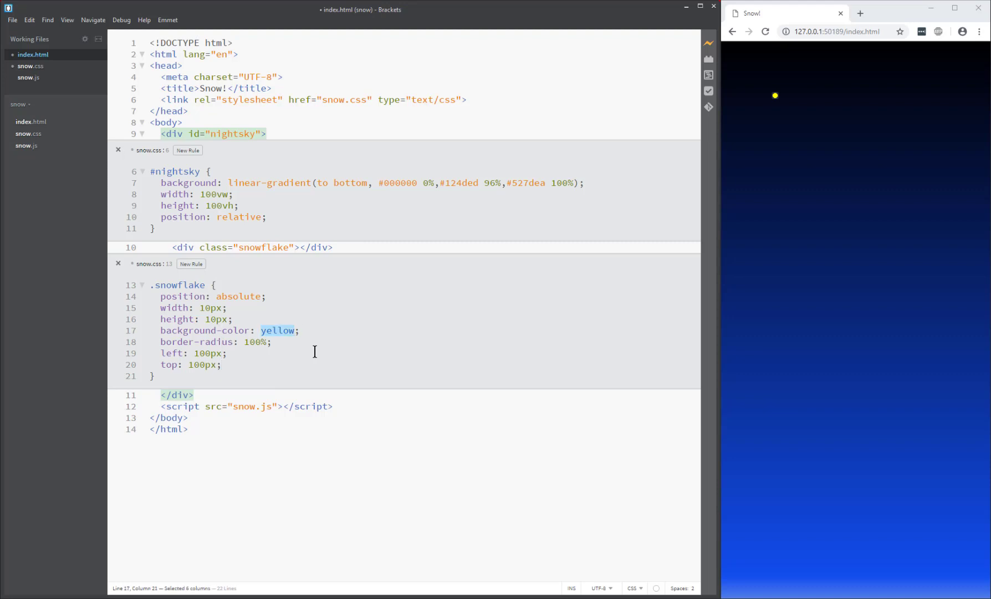
type("white")
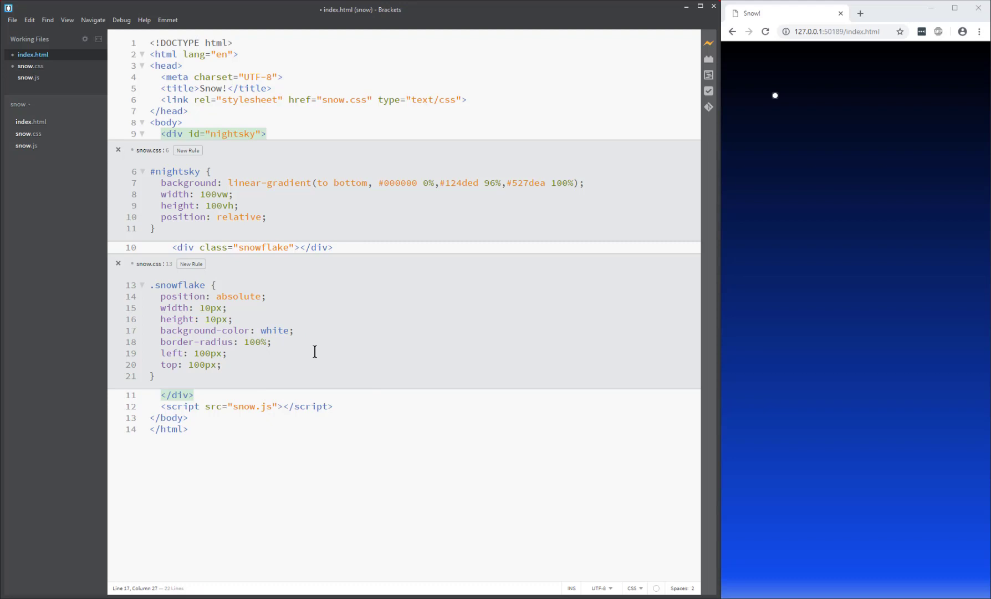
Step: Zoom into the page in Chrome to inspect the white dot against the gradient sky
left_click(295, 330)
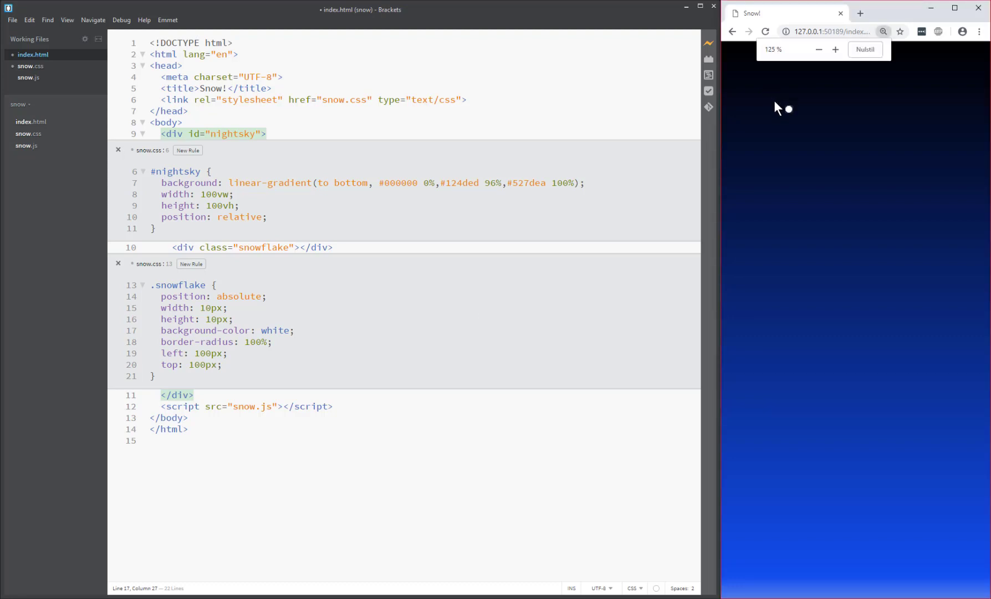
left_click(836, 50)
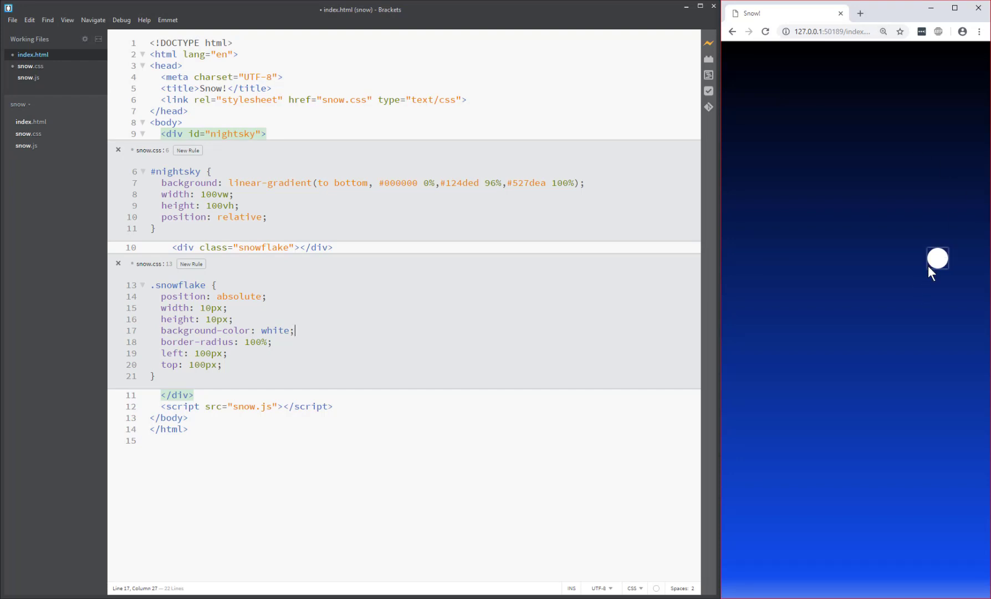
mouse_move(943, 284)
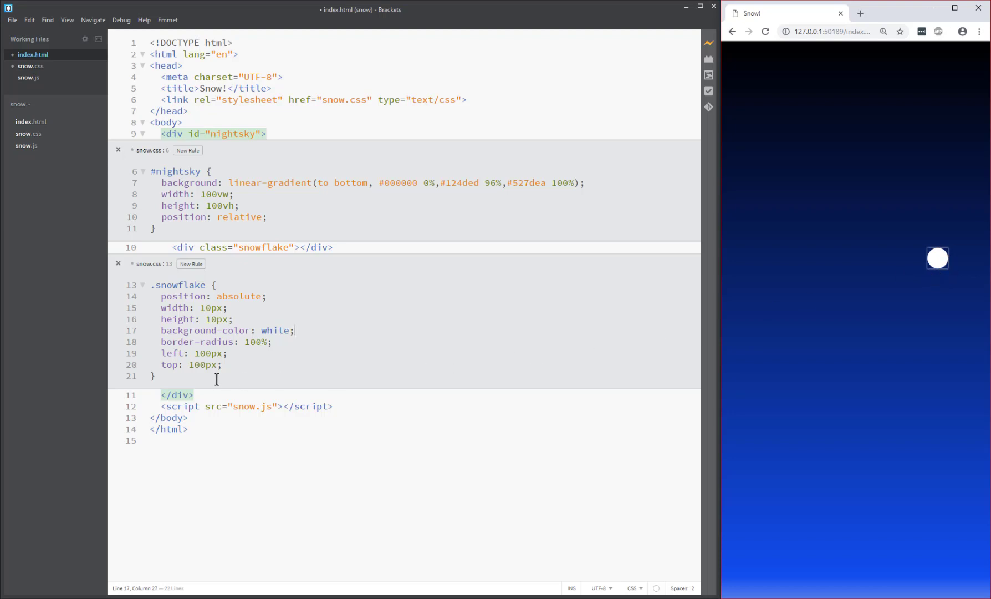
Step: Add box-shadow: 0px 0px 15px white to .snowflake so the dot glows
key("Enter")
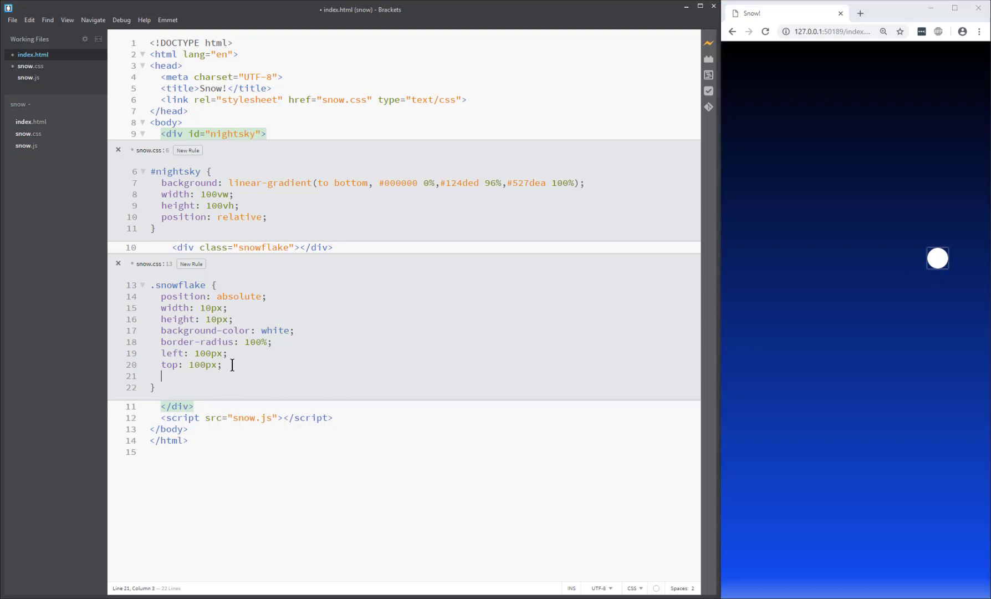
type("b")
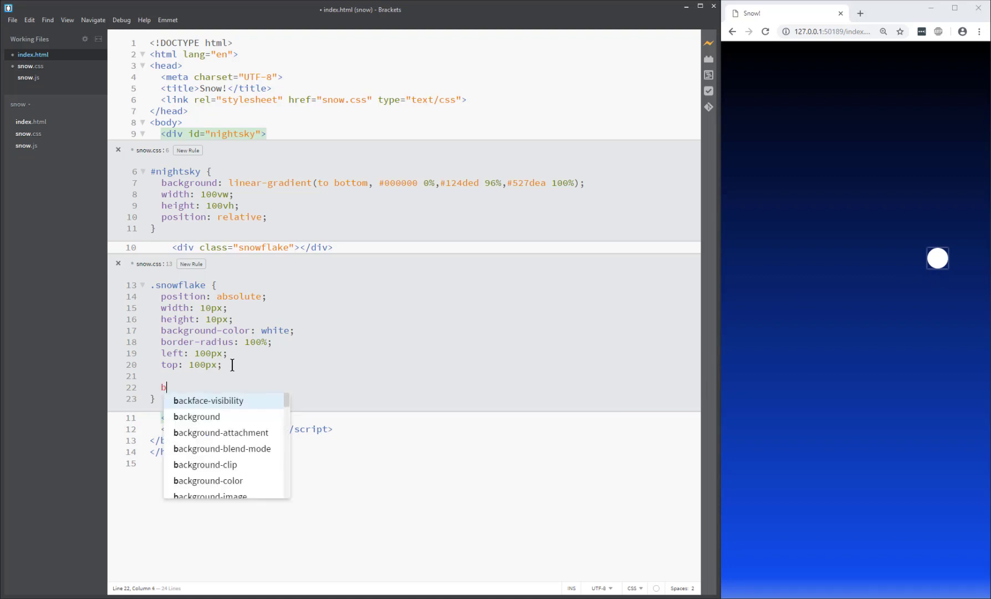
type("ox-shadow:")
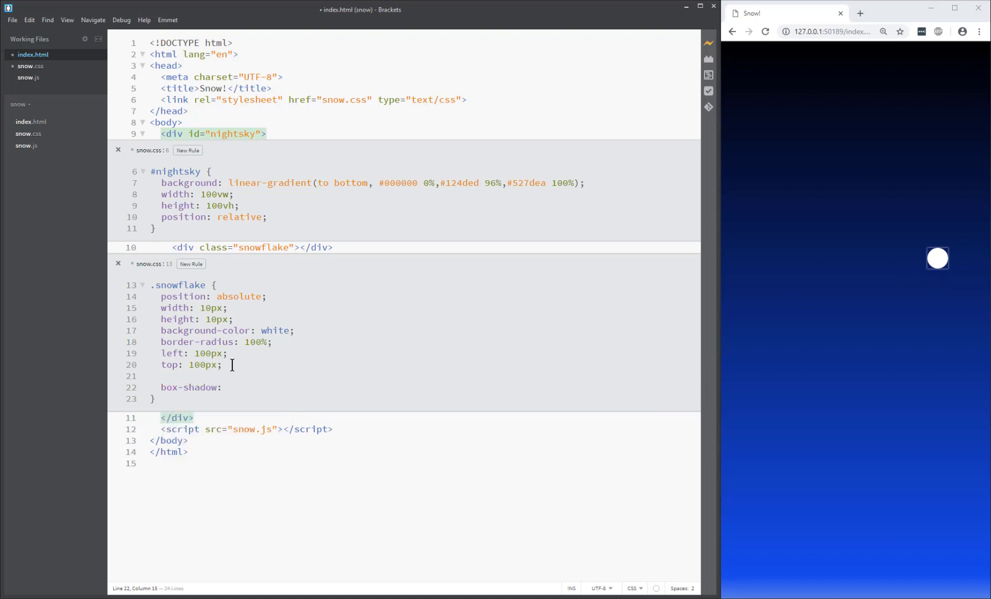
type("0px 0px")
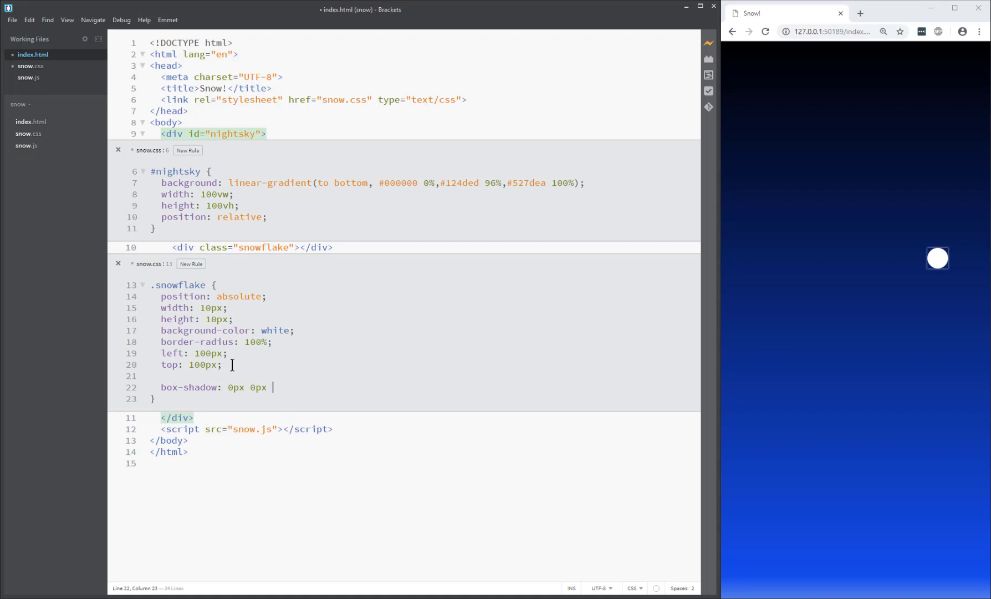
type("15px w")
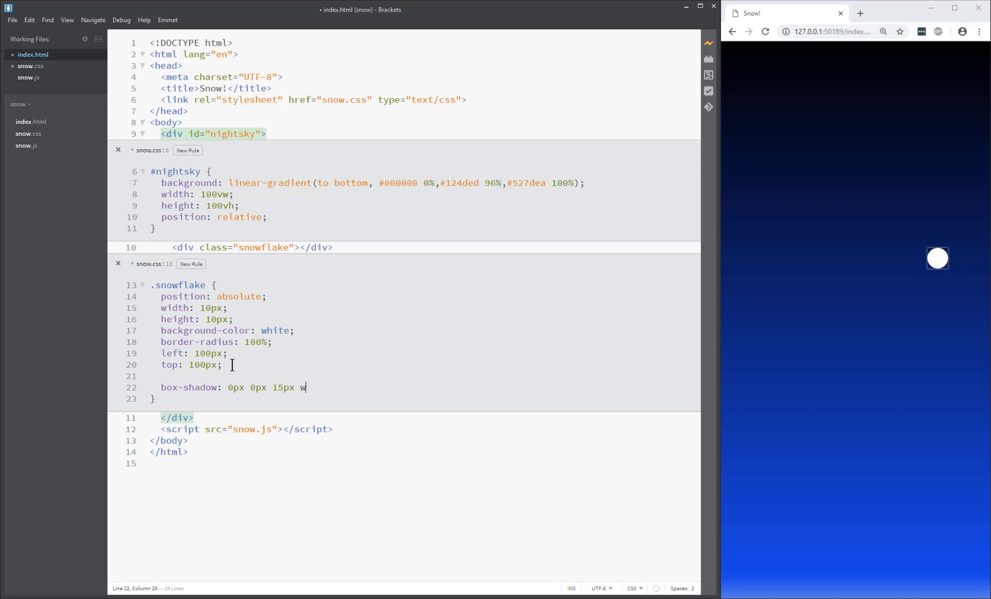
type("hite;")
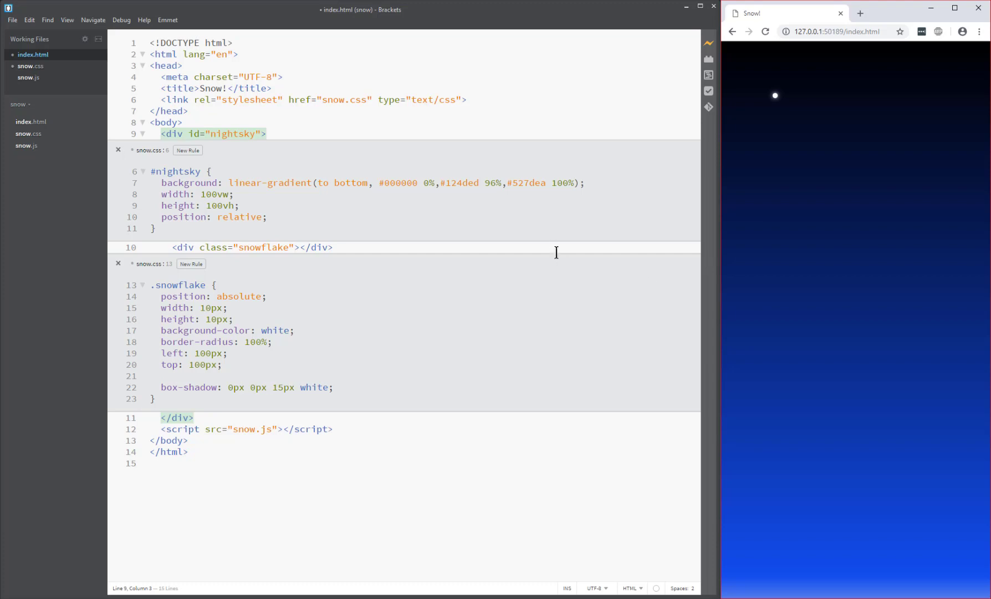
Step: Initialise a git repository from the Git panel and stage .gitignore, index.html, snow.css and snow.js
left_click(184, 111)
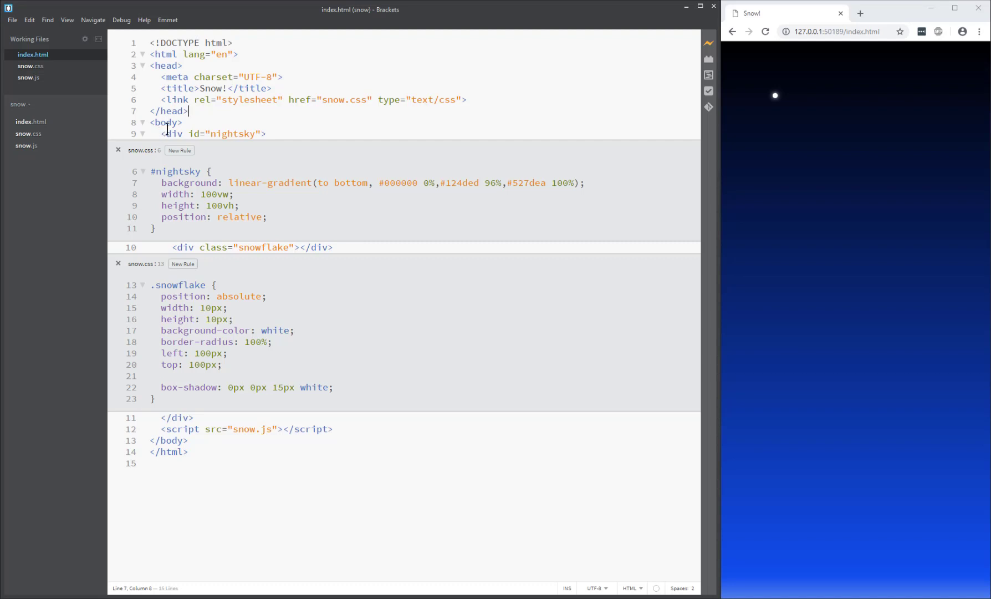
left_click(707, 106)
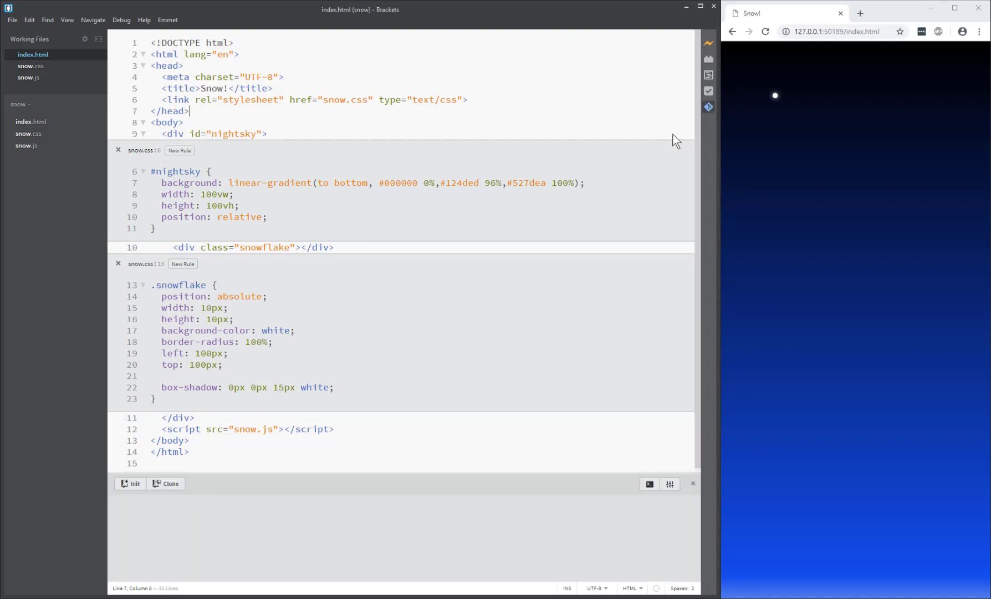
left_click(130, 483)
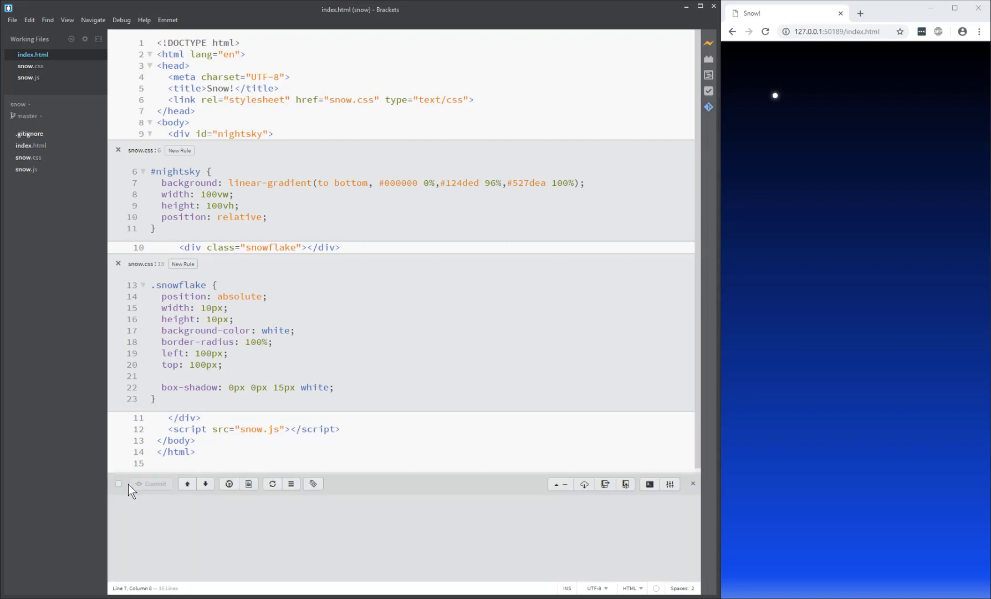
left_click(117, 484)
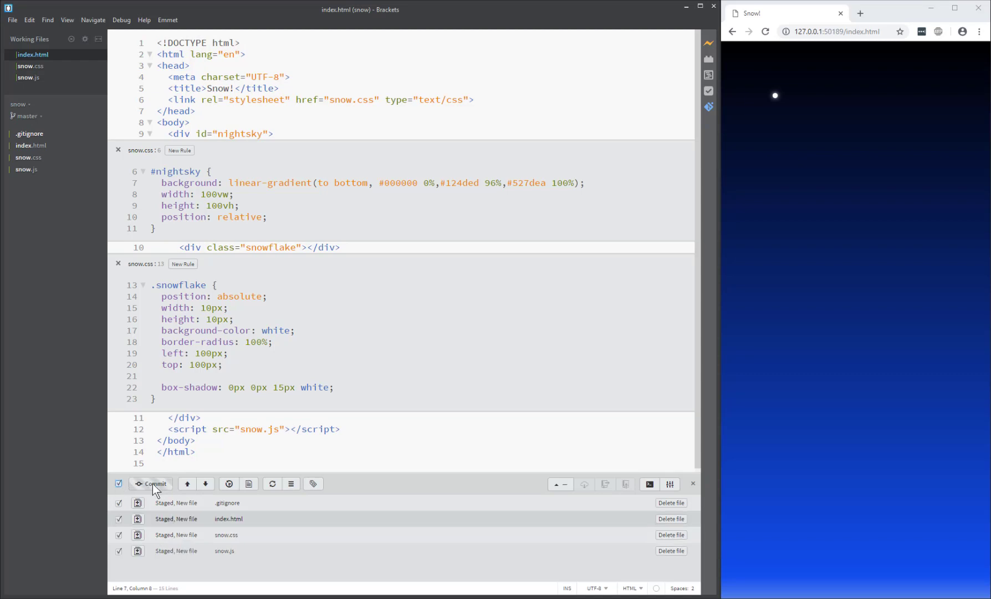
Step: Commit the staged files with the message 'single snowflake'
left_click(151, 483)
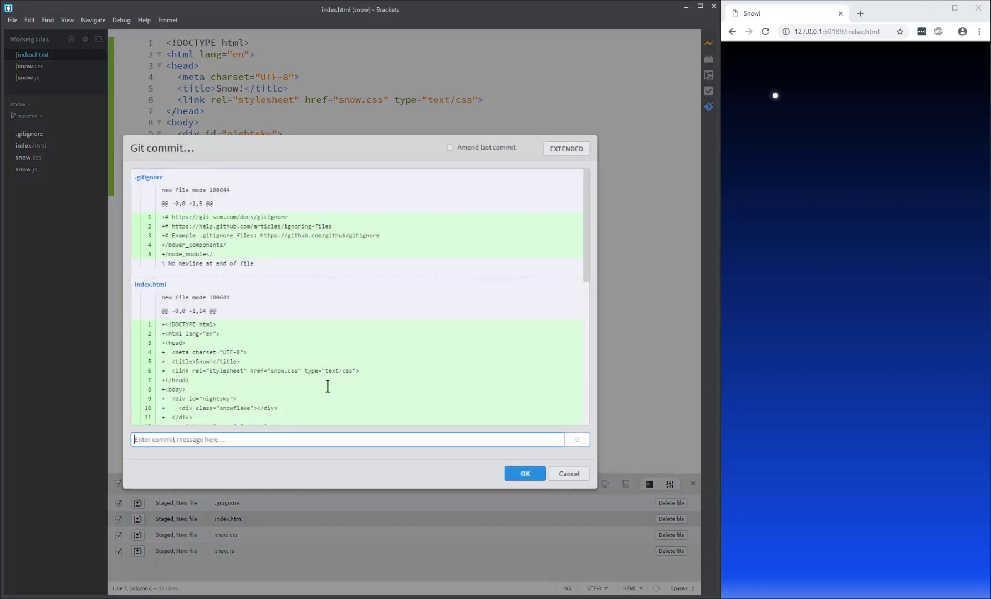
type("single sno")
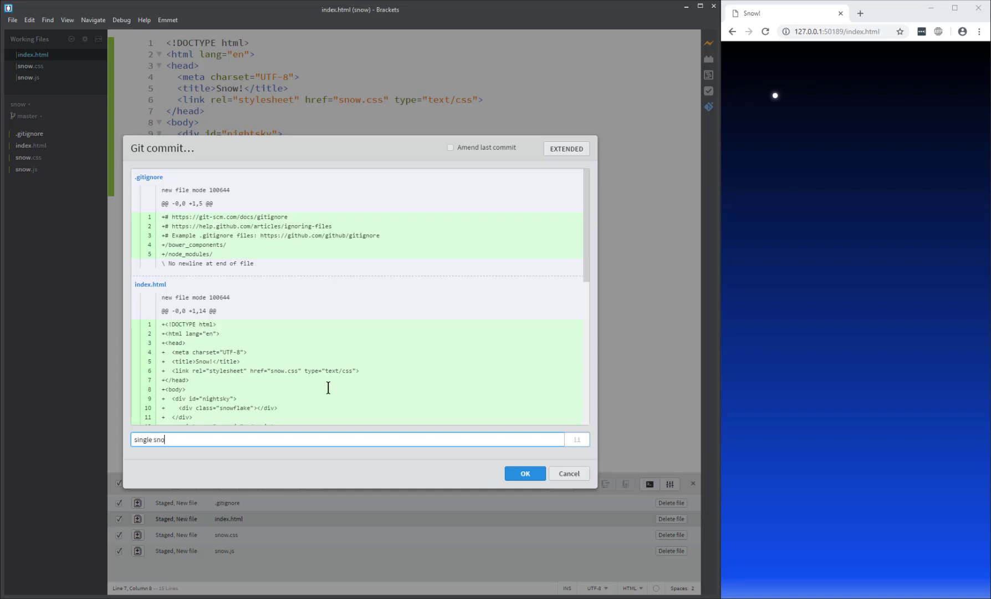
type("wflake")
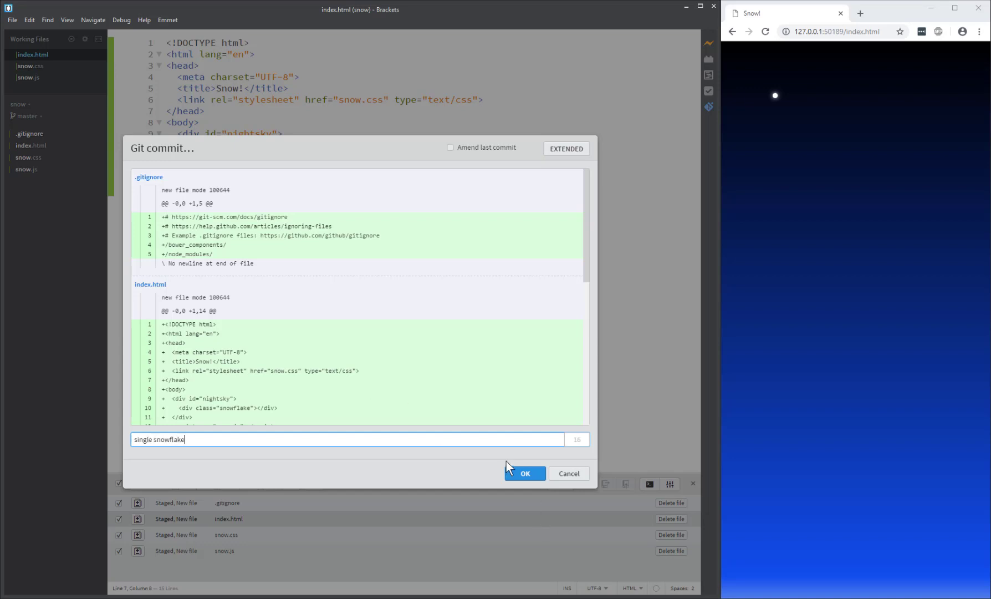
left_click(526, 474)
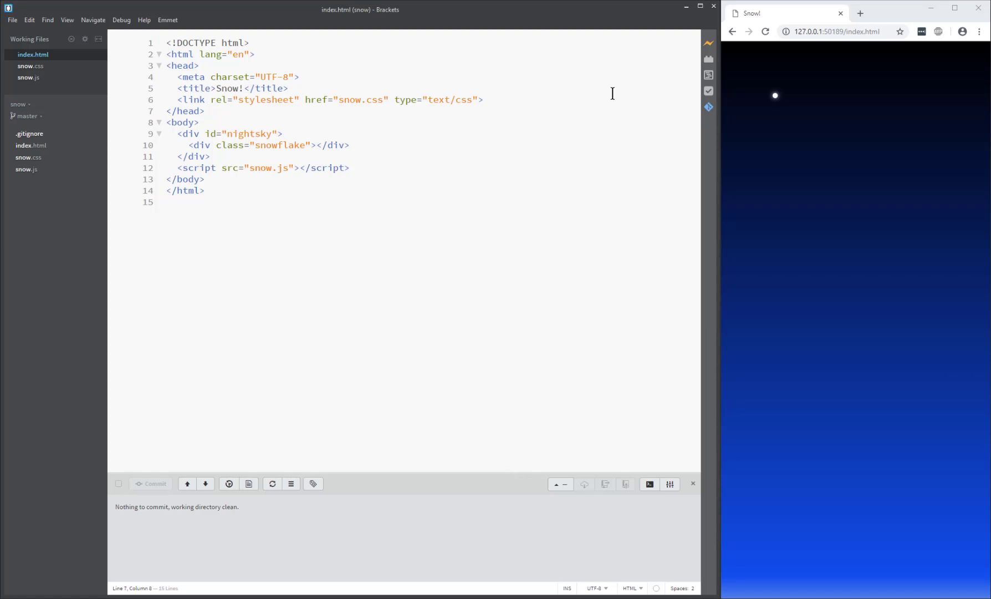
mouse_move(774, 111)
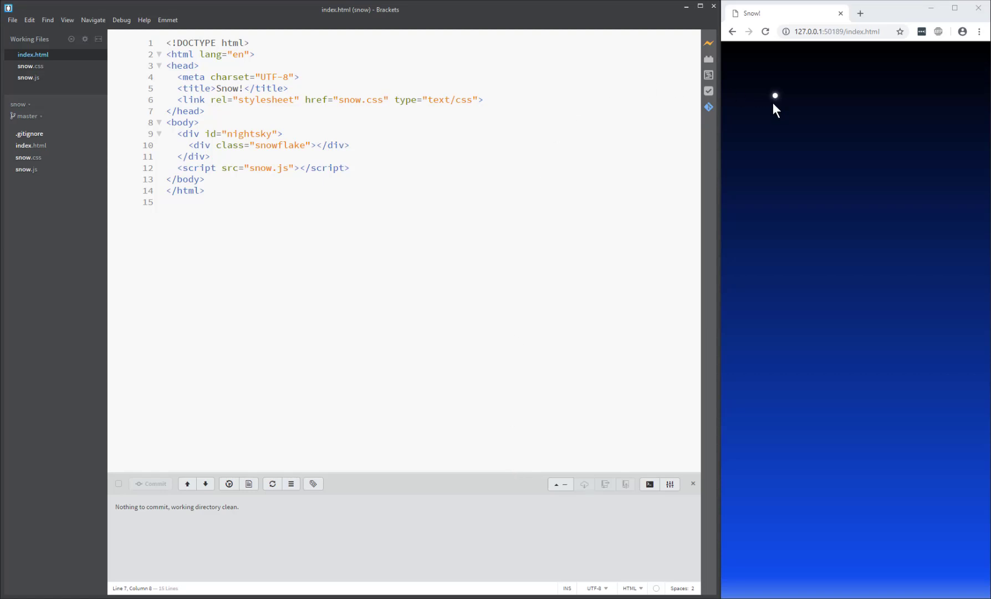